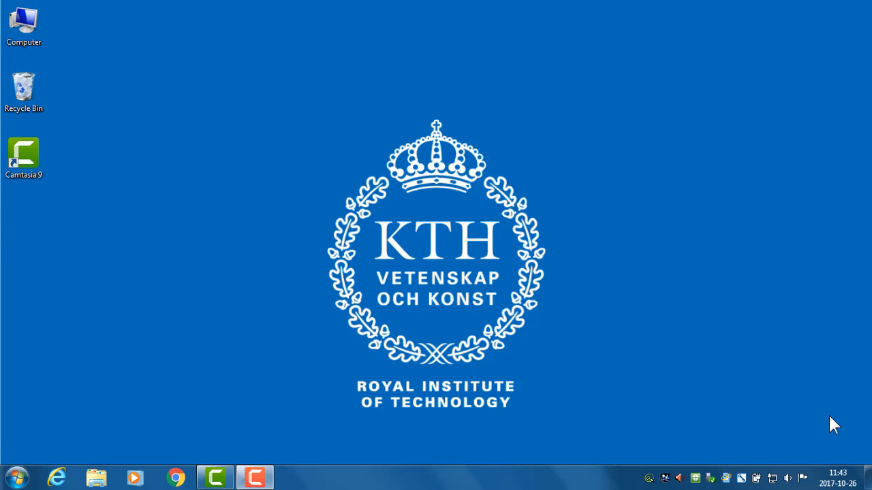
mouse_move(422, 476)
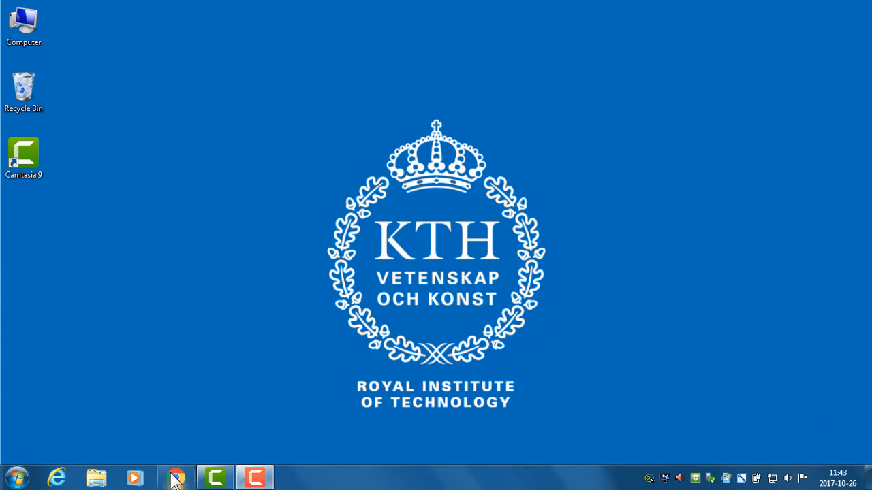
Step: Launch Chrome and load the osemosys.org website
click(175, 477)
text(os)
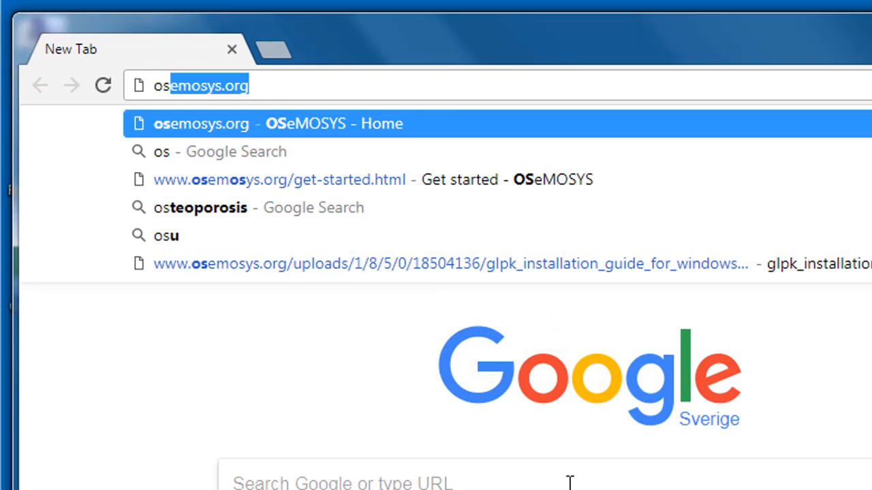
text(emosys.org)
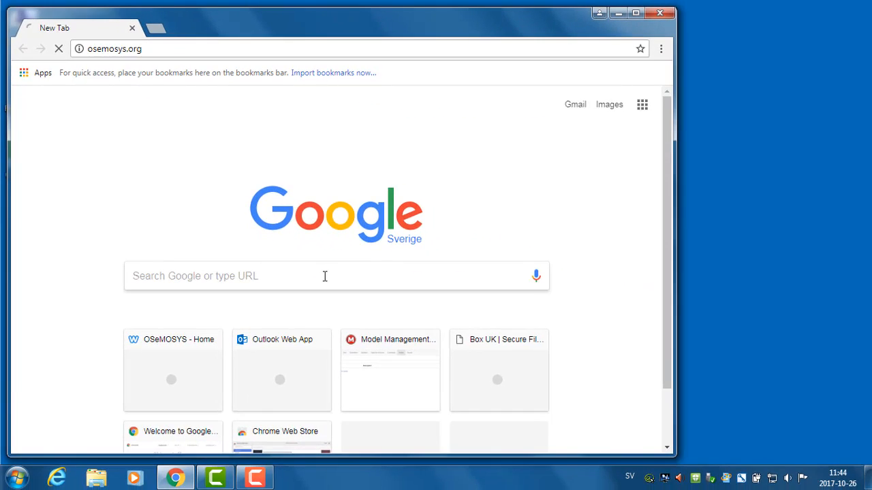
click(172, 371)
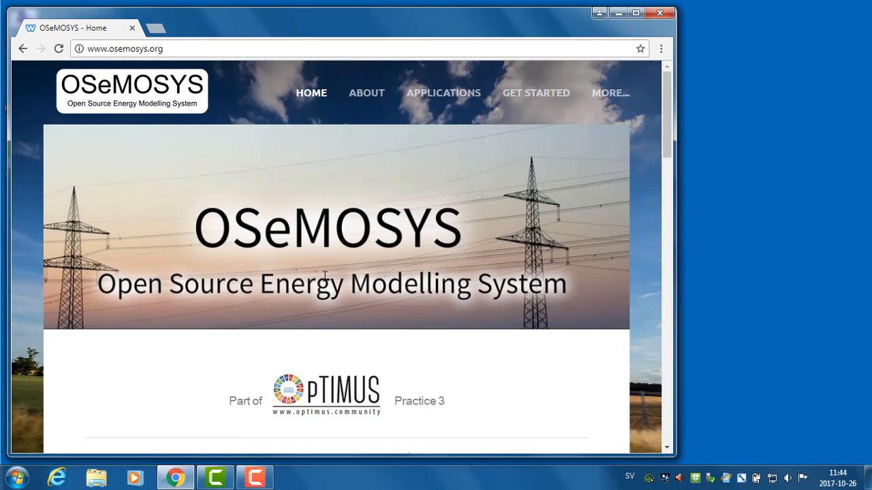
mouse_move(535, 95)
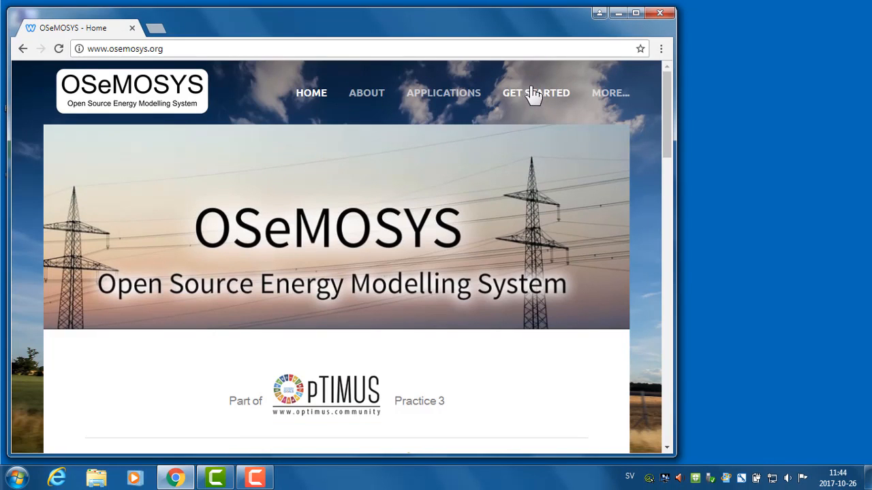
Step: Go to Get Started and scroll down to the MoManI download buttons
click(536, 93)
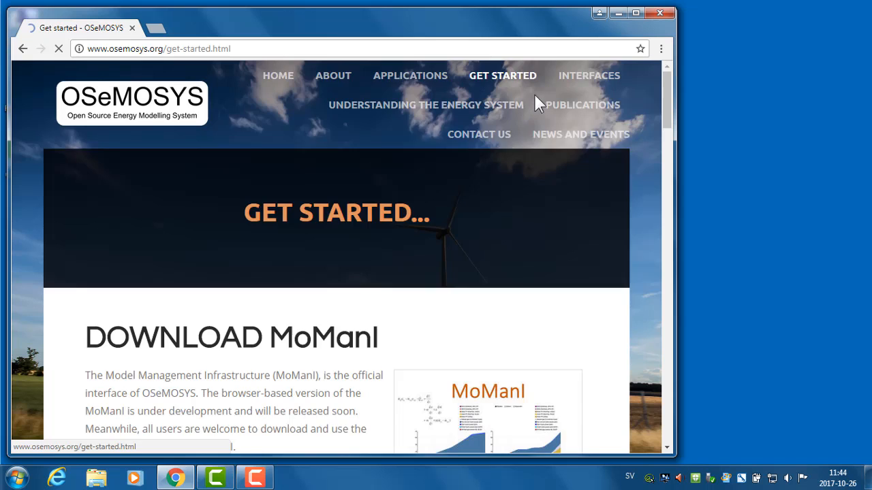
scroll(down, 3)
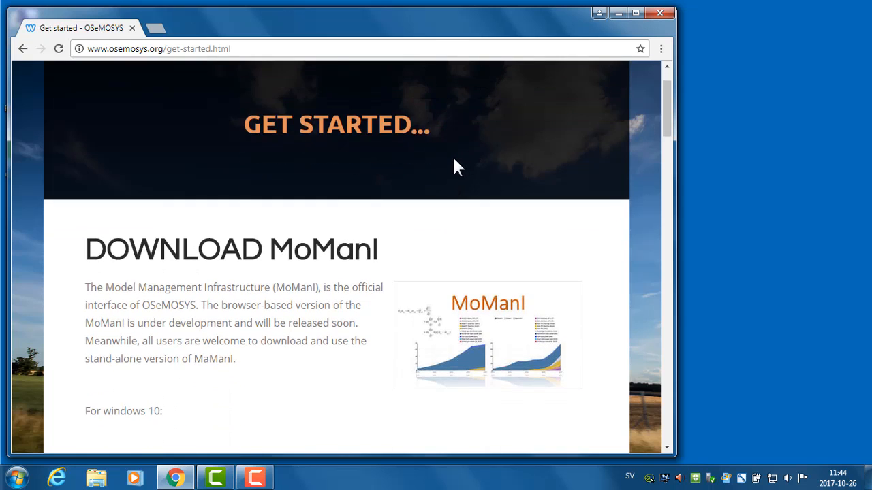
scroll(down, 3)
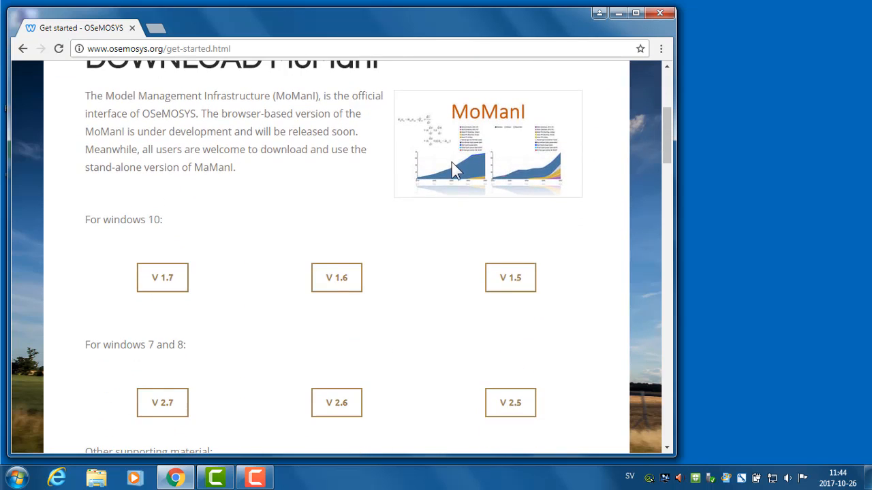
scroll(down, 3)
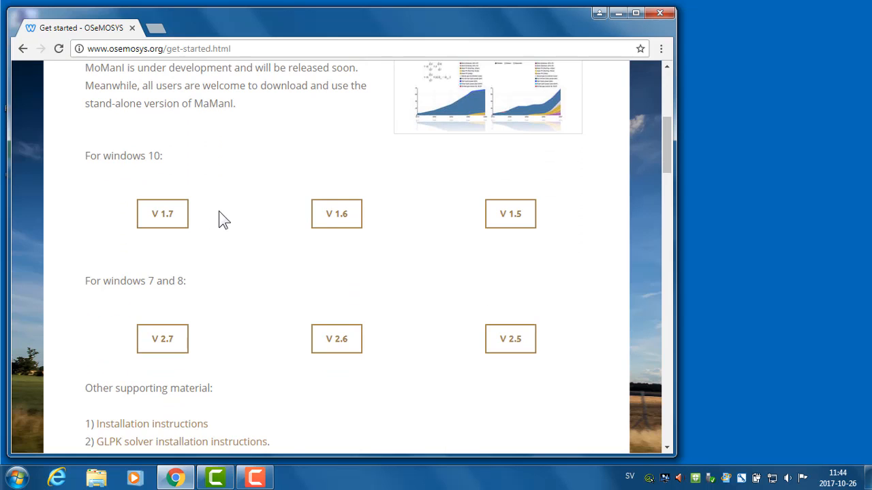
scroll(up, 3)
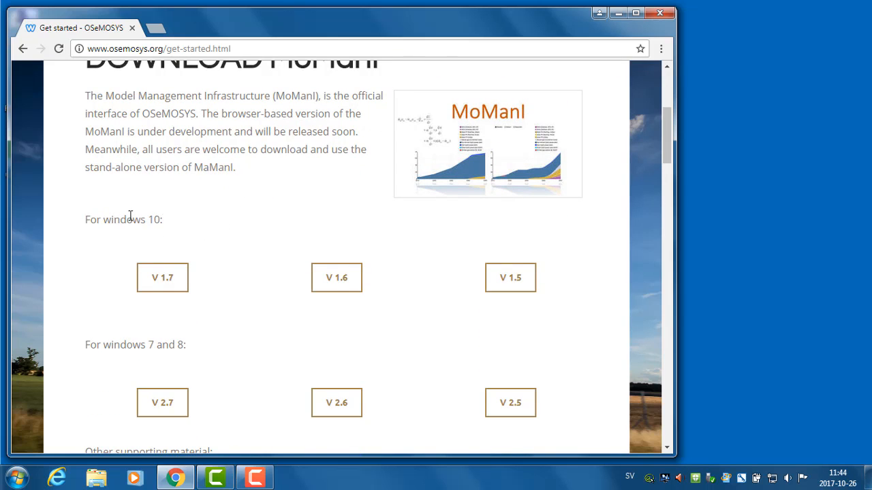
mouse_move(169, 223)
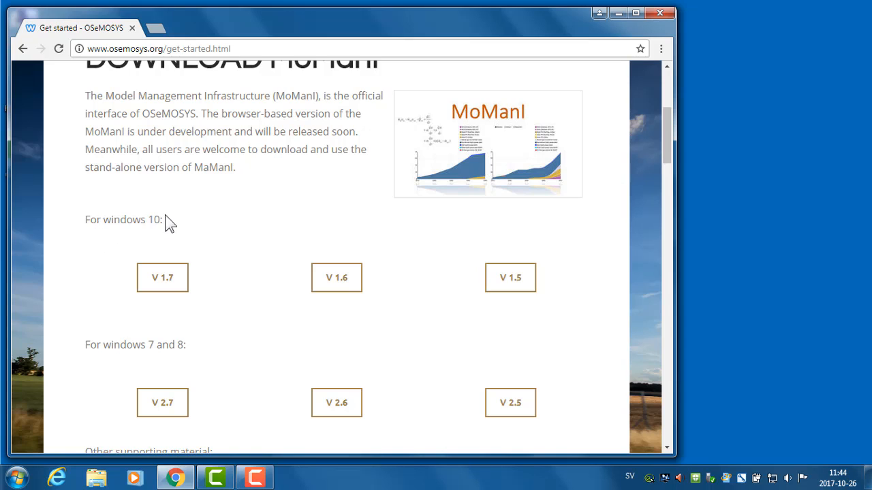
mouse_move(141, 366)
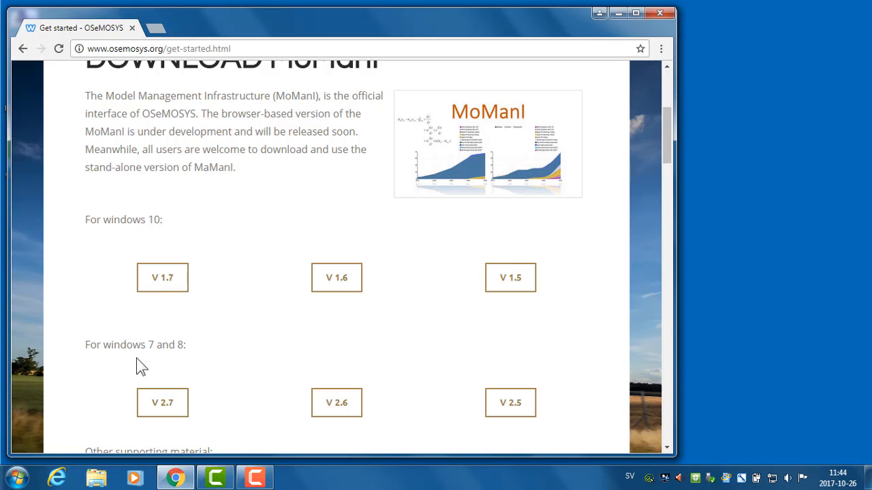
mouse_move(209, 367)
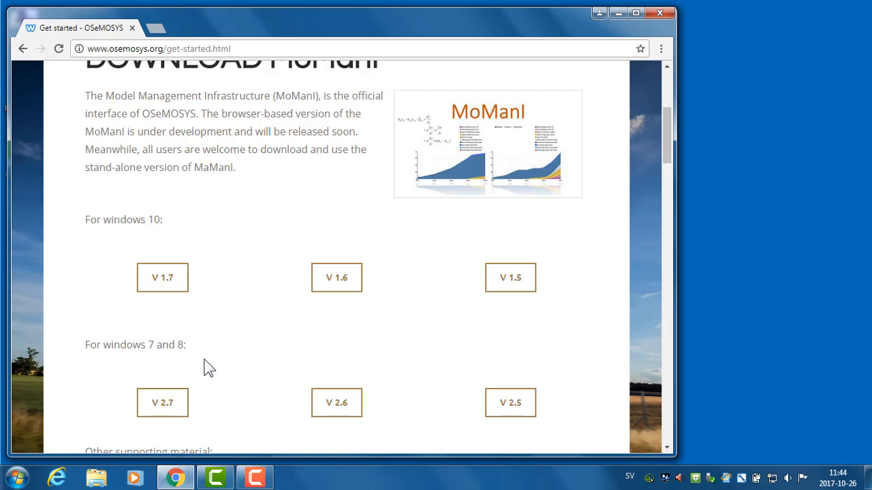
mouse_move(198, 374)
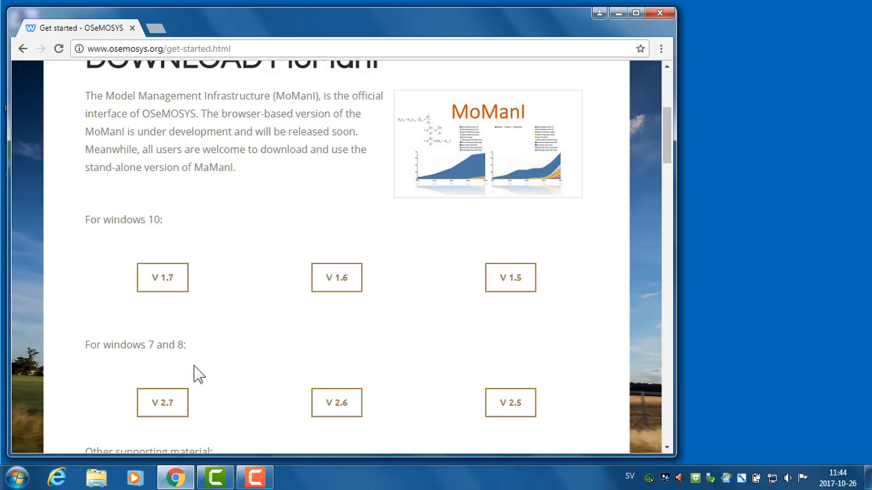
mouse_move(162, 402)
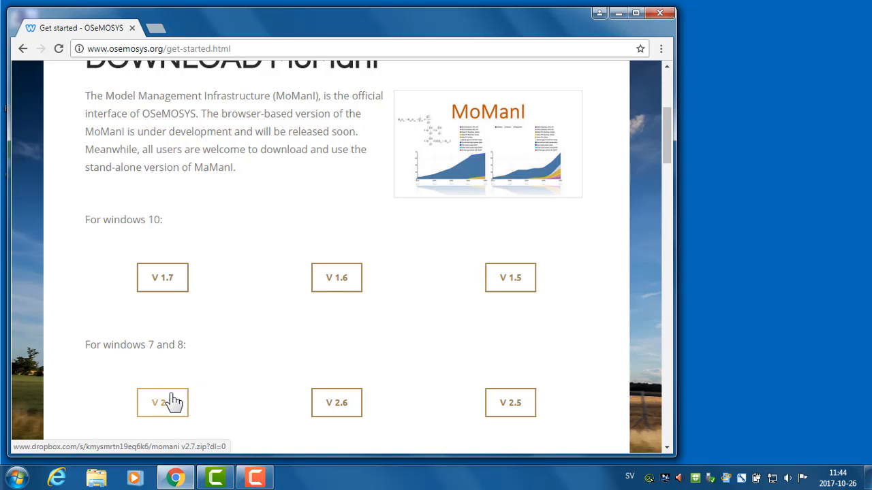
Step: Direct-download momani v2.7.zip from Dropbox, declining account creation
click(162, 402)
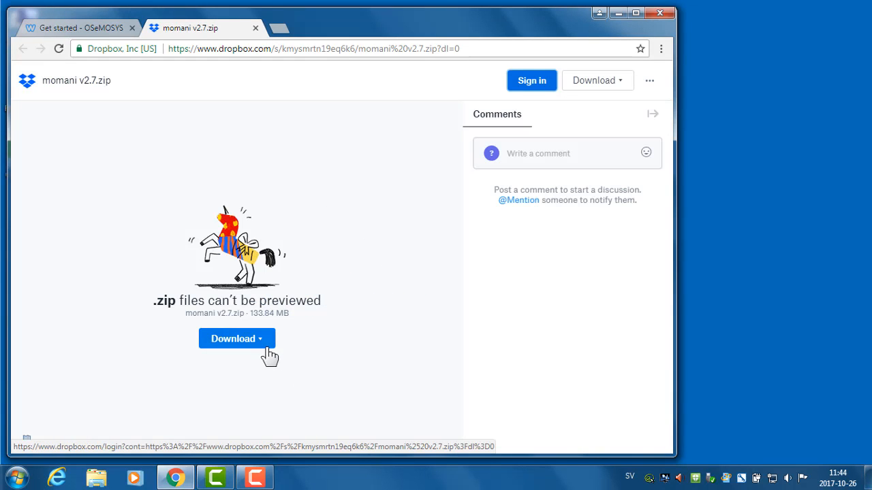
click(236, 339)
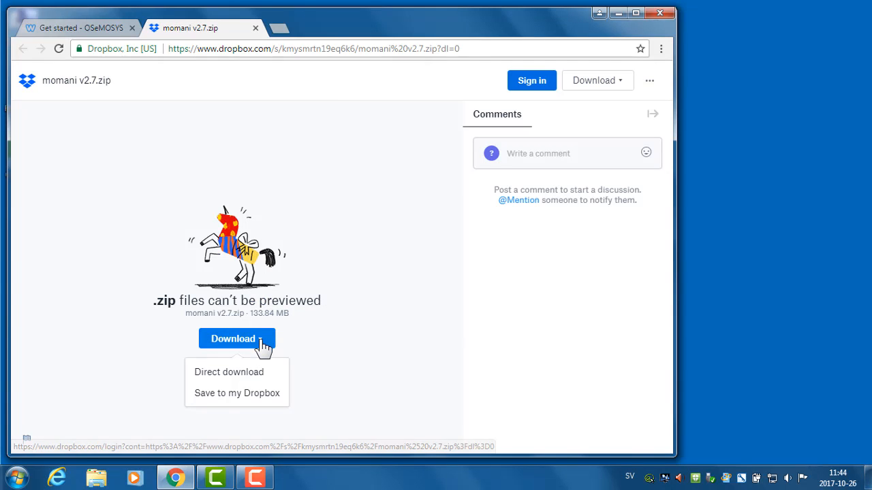
click(236, 393)
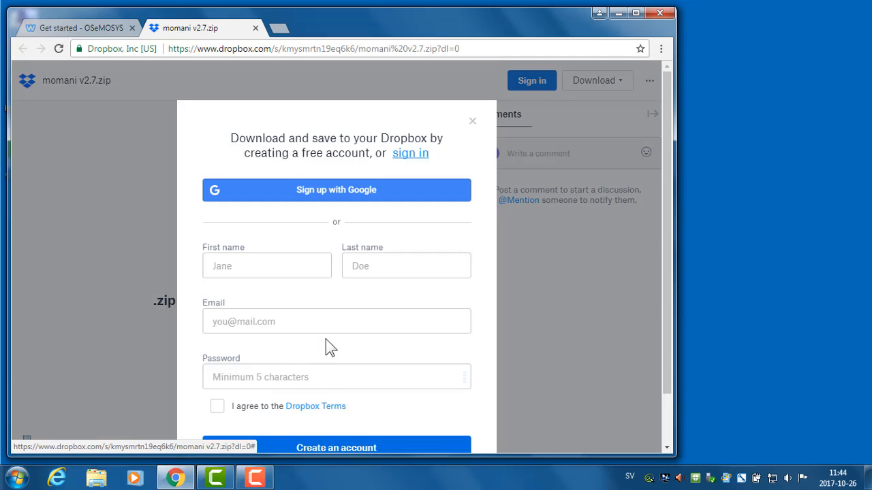
scroll(down, 3)
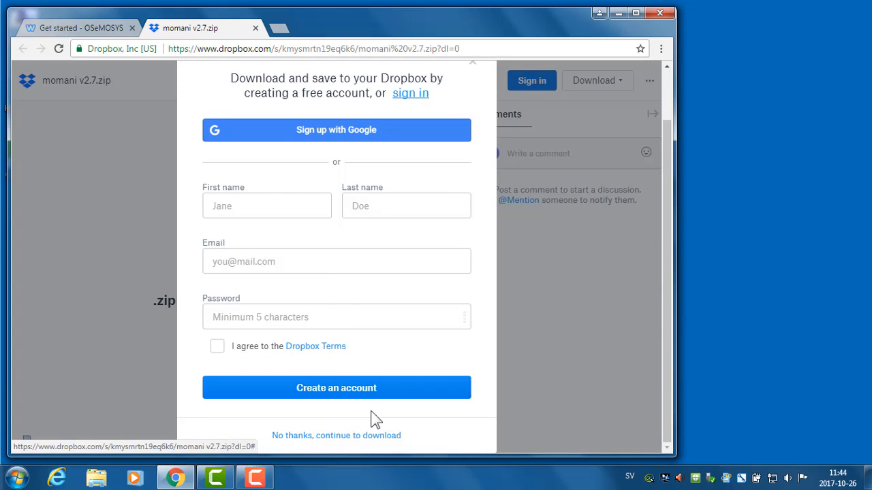
click(336, 435)
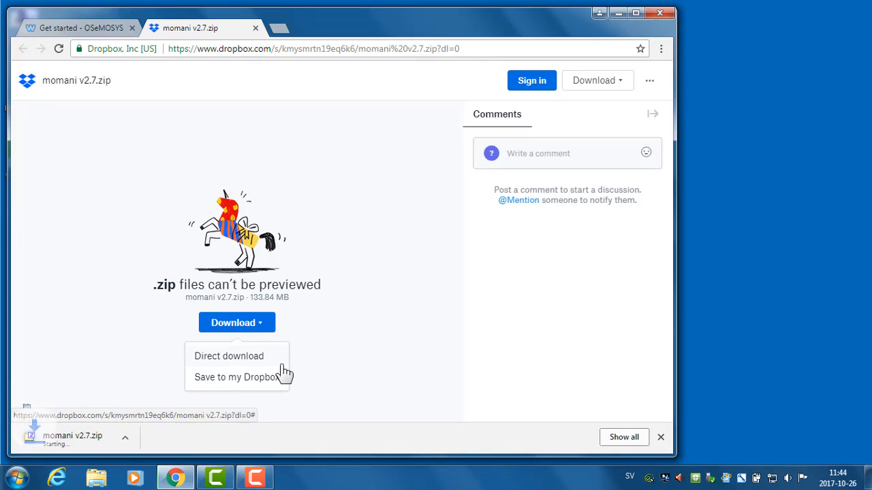
click(229, 356)
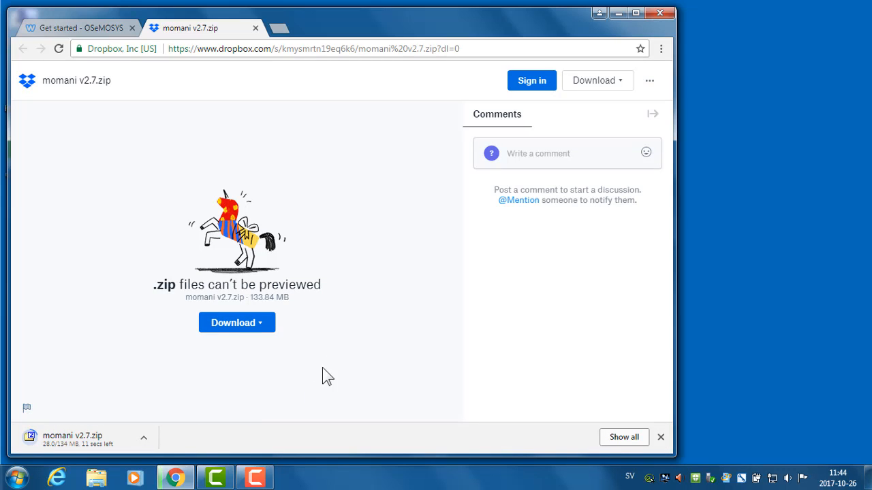
mouse_move(286, 395)
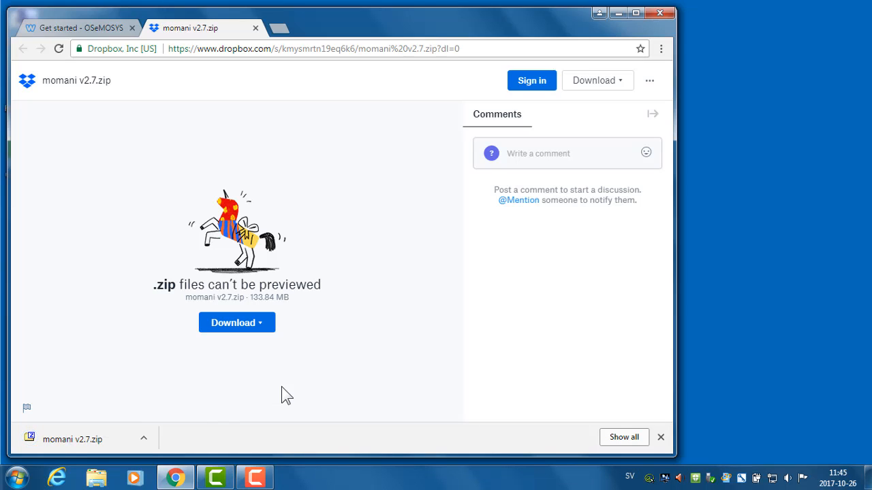
mouse_move(231, 470)
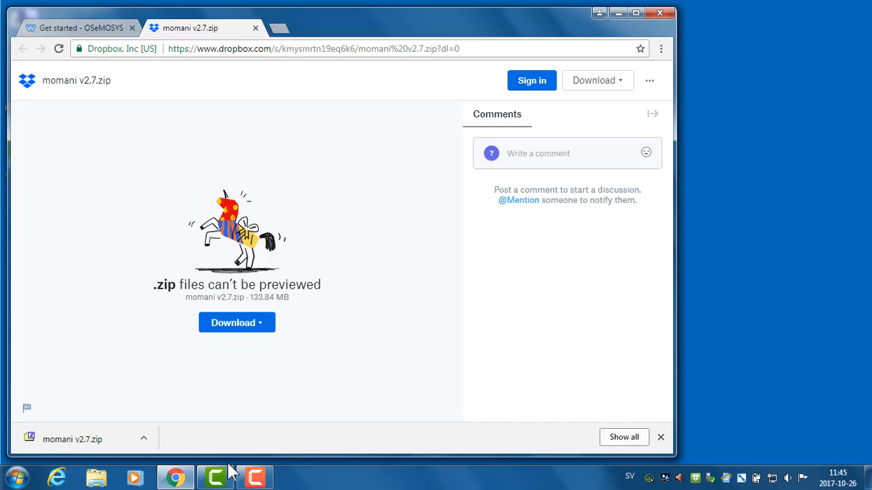
mouse_move(96, 477)
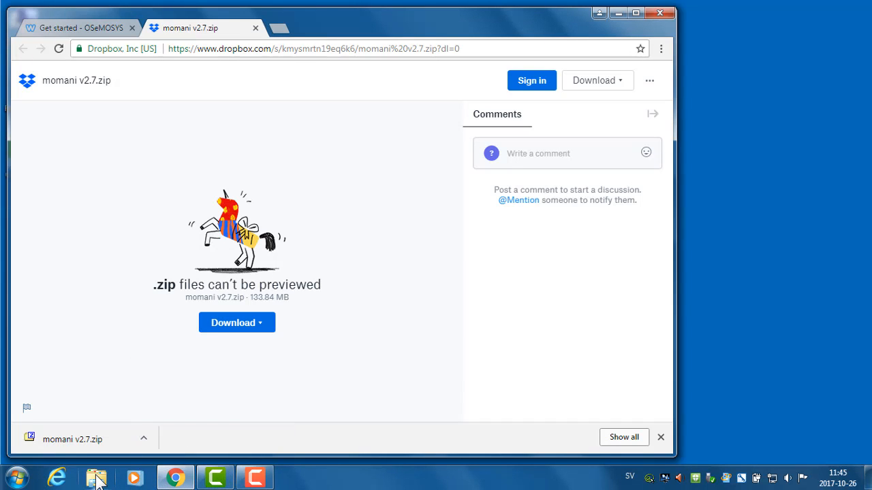
Step: Open Explorer's Downloads folder and copy the momani v2.7 zip archive
click(96, 476)
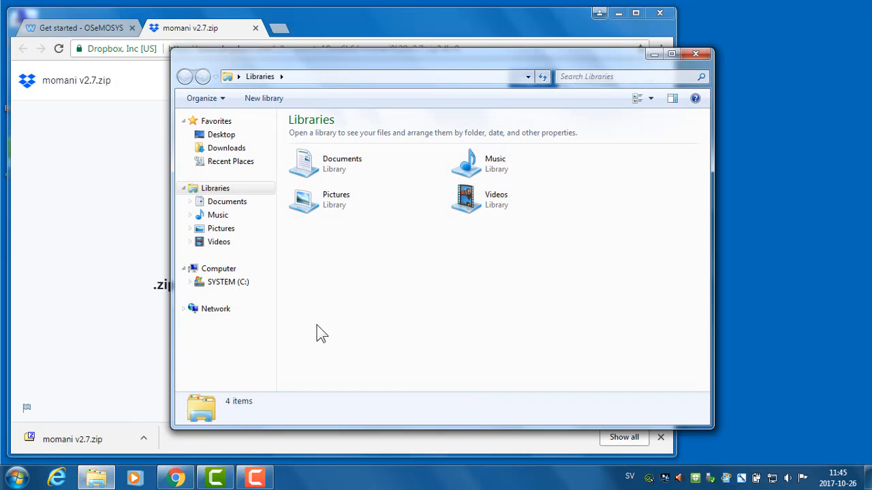
mouse_move(252, 153)
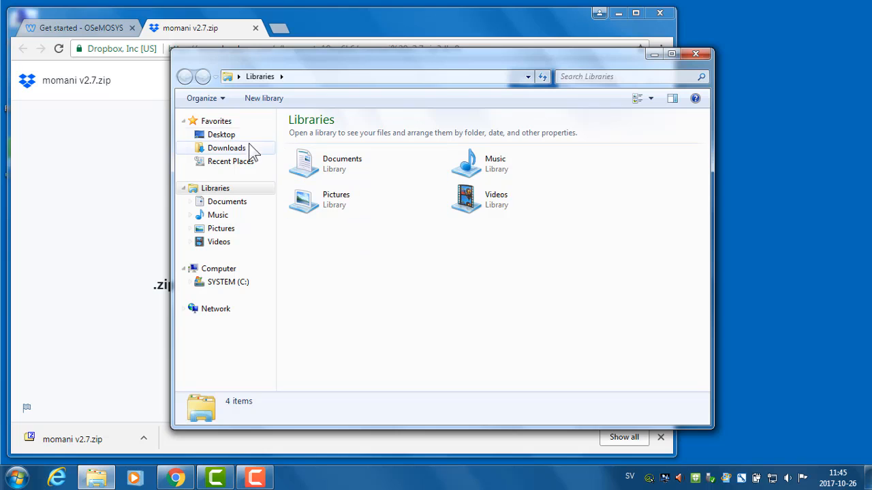
click(225, 148)
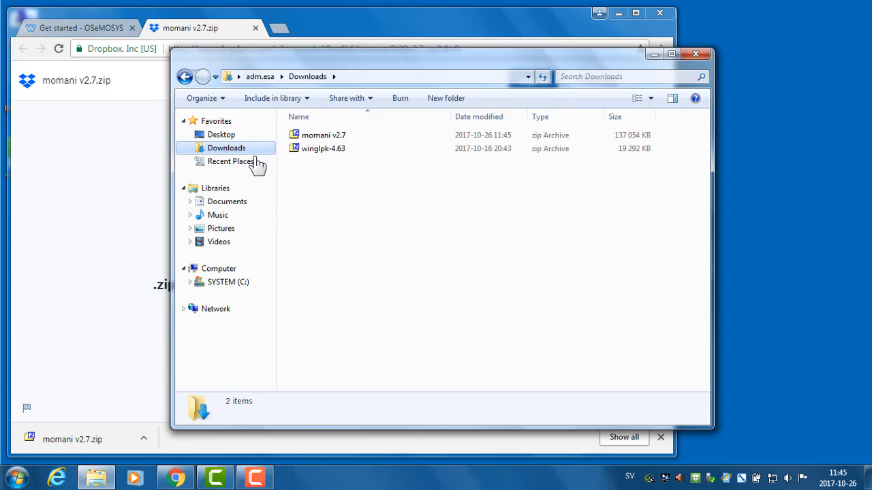
mouse_move(324, 135)
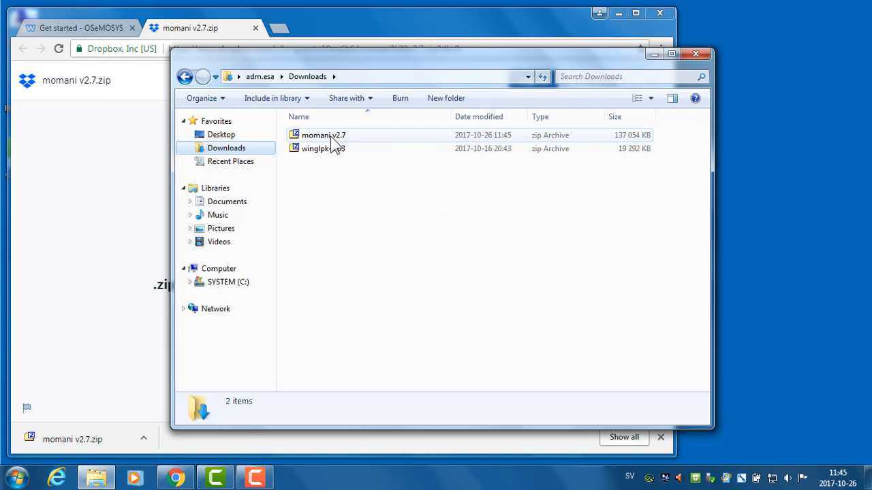
mouse_move(344, 145)
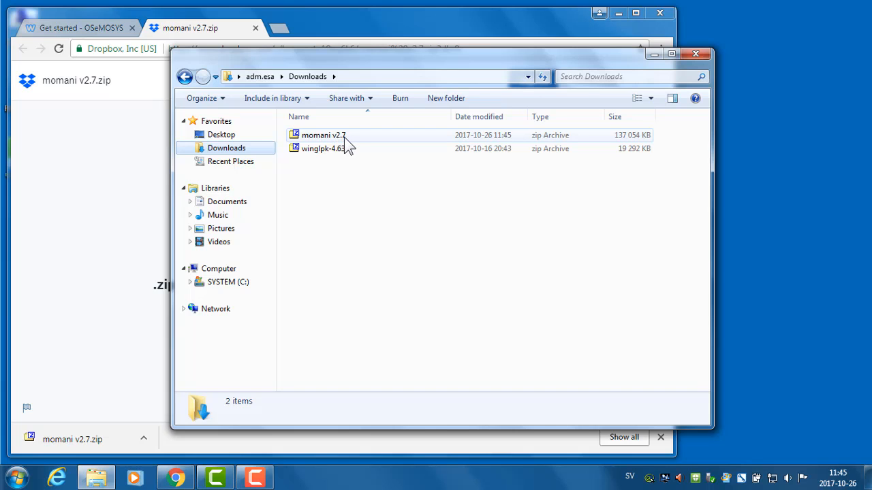
click(324, 135)
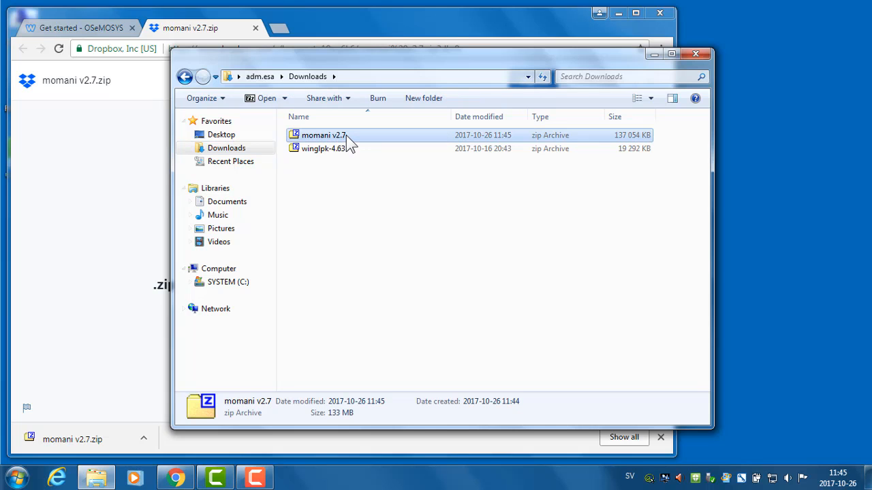
right_click(323, 135)
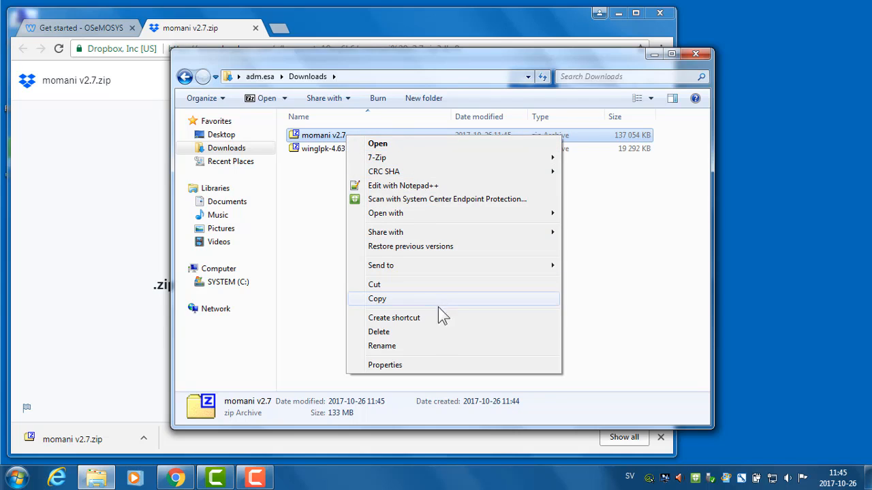
click(374, 284)
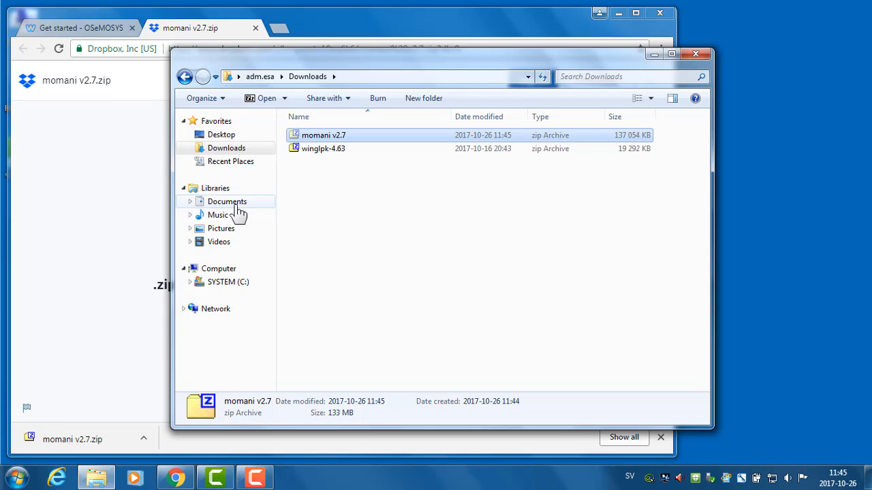
mouse_move(244, 217)
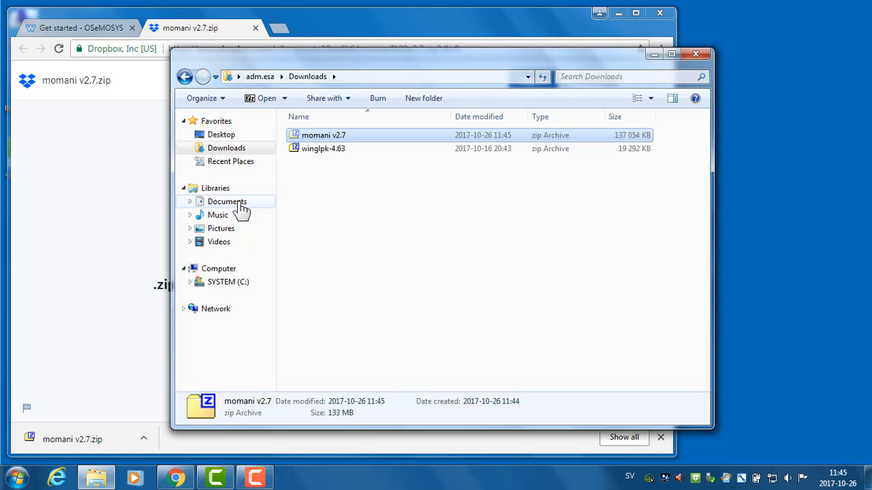
Step: Paste the momani v2.7 zip into Documents and extract it there with 7-Zip
click(227, 201)
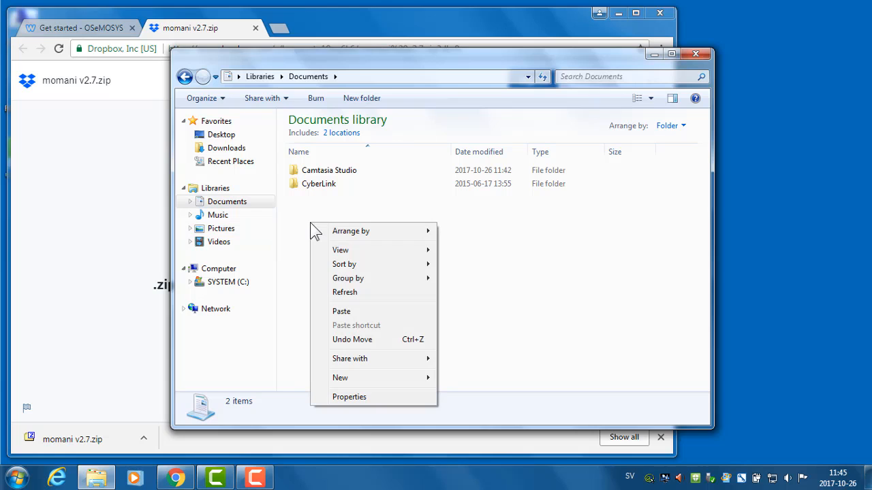
click(340, 312)
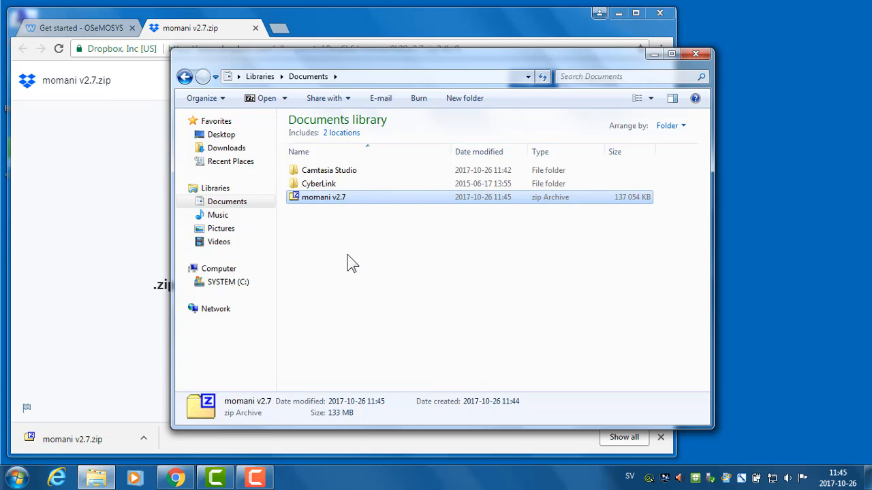
mouse_move(320, 208)
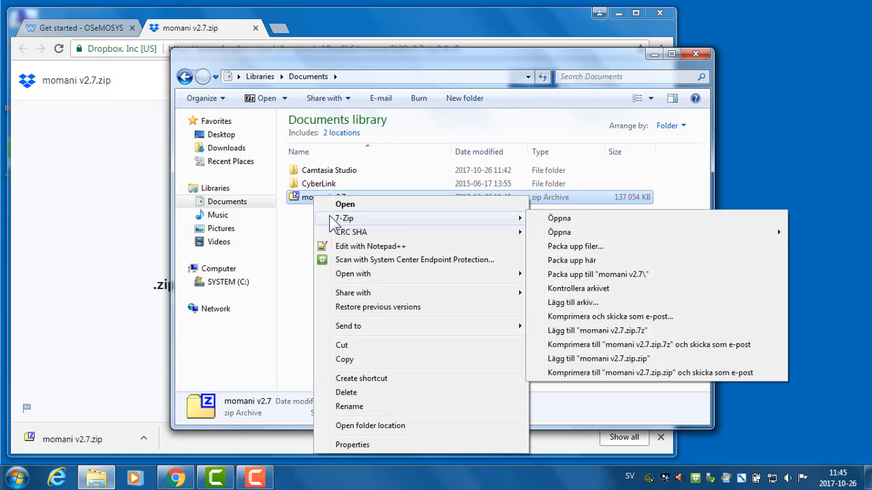
mouse_move(613, 245)
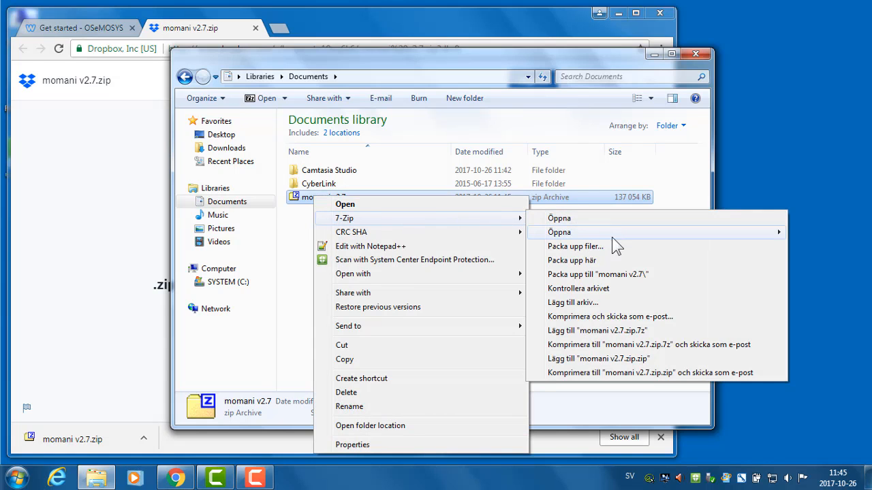
mouse_move(627, 260)
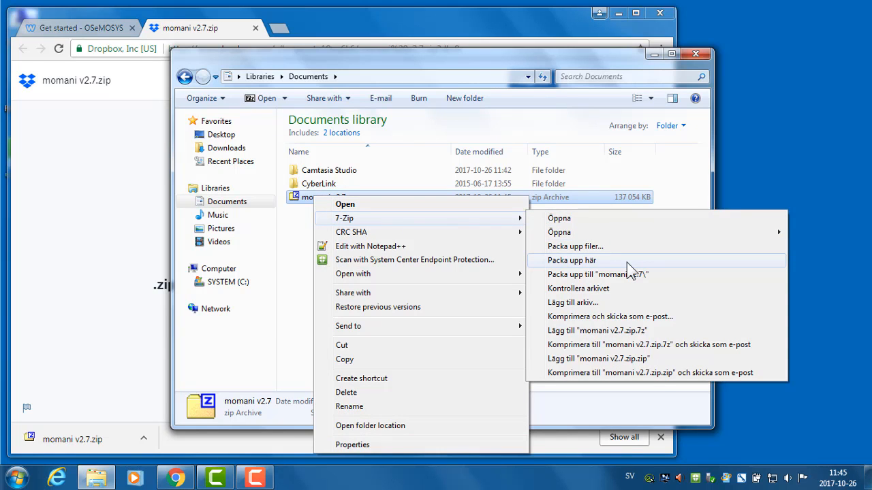
click(572, 261)
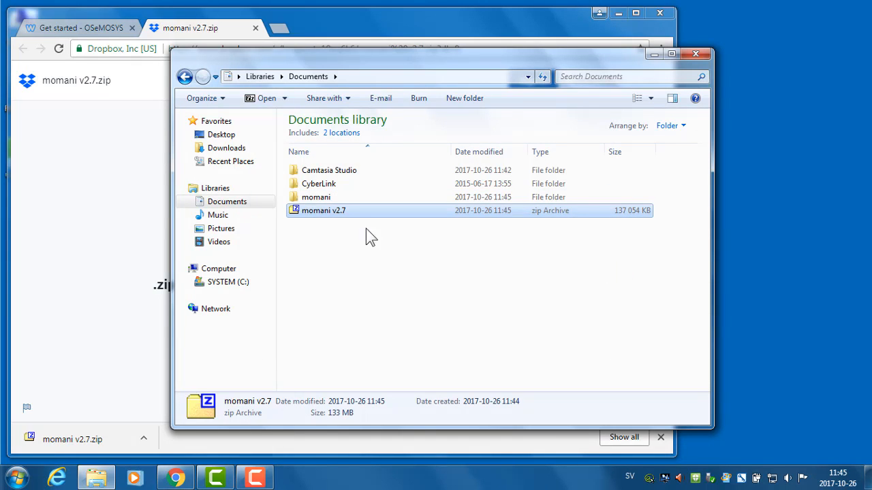
mouse_move(315, 197)
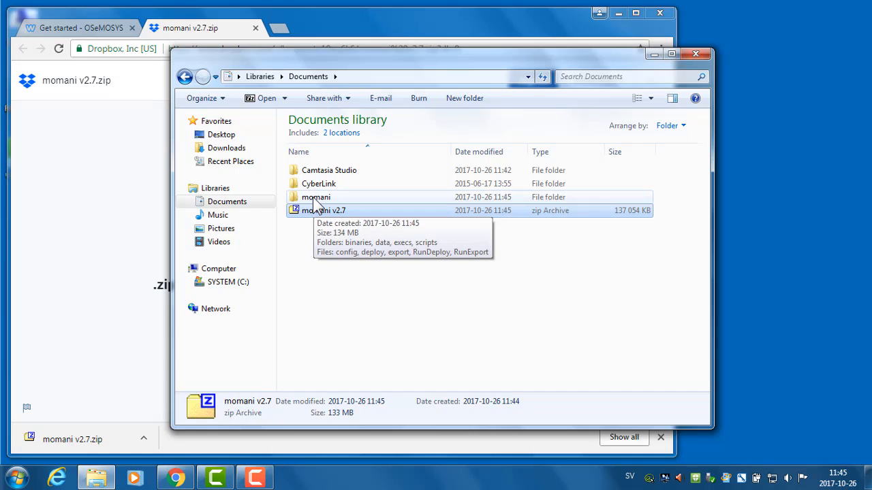
Step: Open the momani folder in Documents to see its folders and deploy scripts
double_click(315, 197)
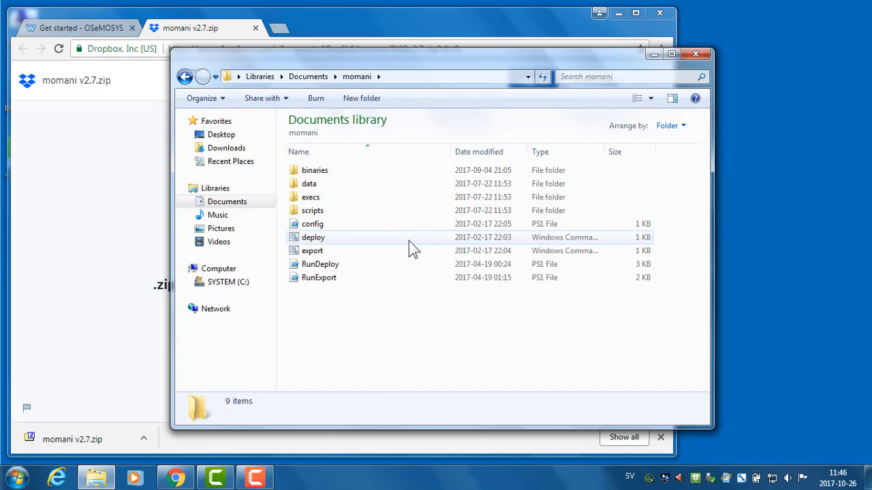
mouse_move(314, 237)
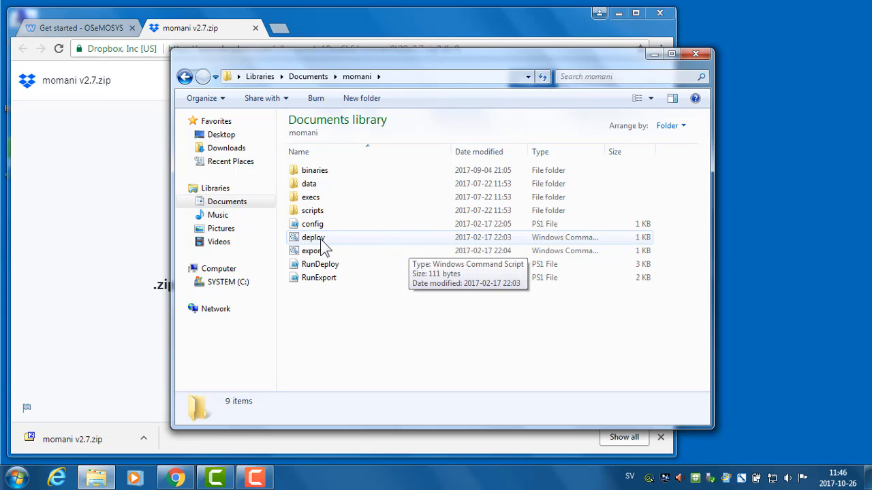
mouse_move(327, 244)
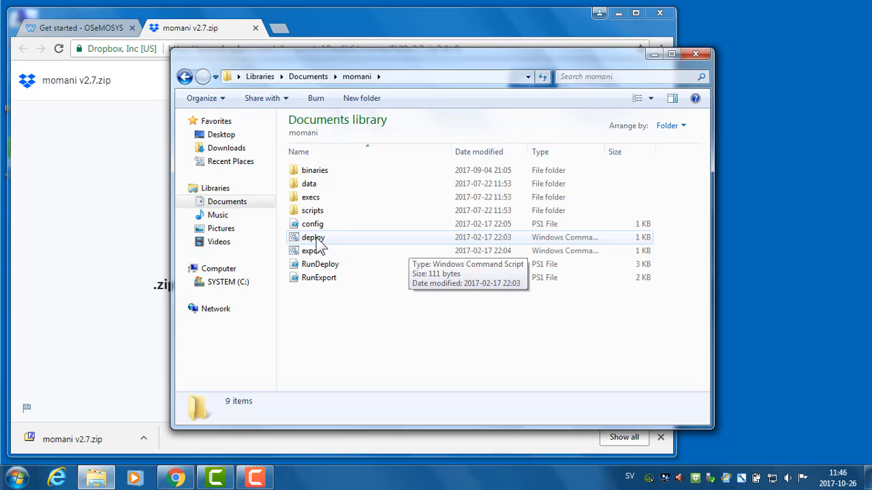
Step: Run the momani deploy script as administrator
right_click(314, 237)
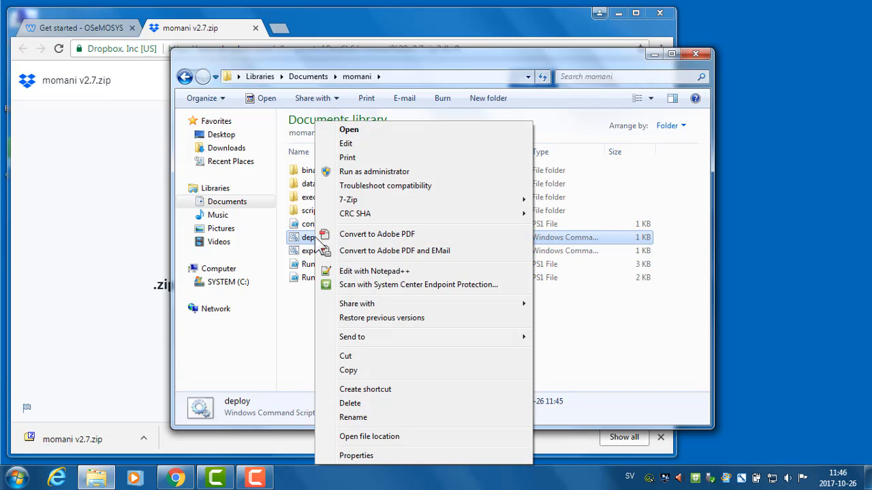
mouse_move(374, 171)
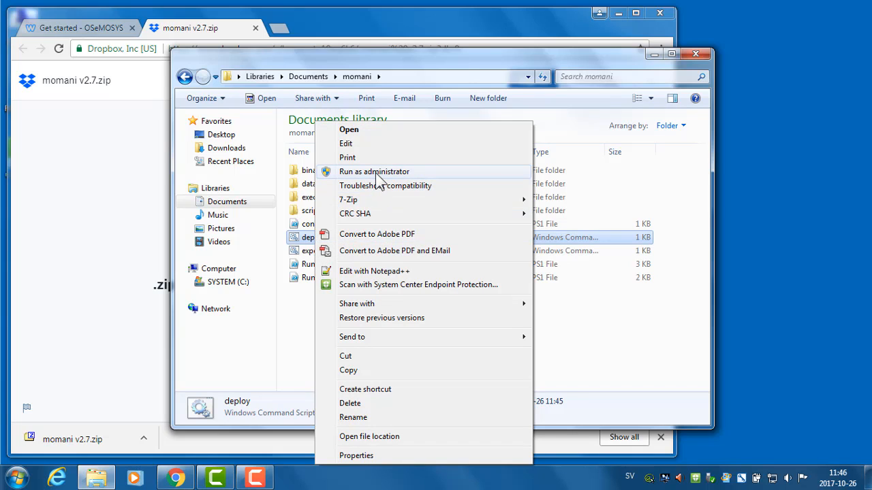
click(374, 171)
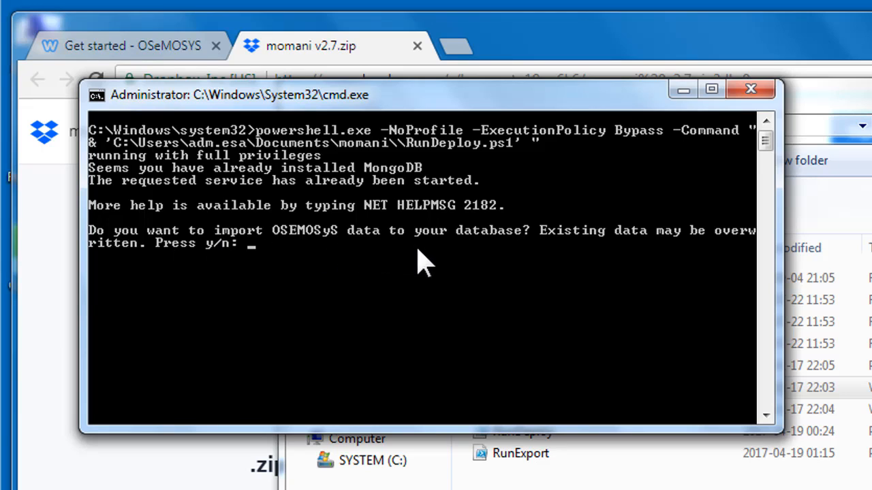
mouse_move(598, 268)
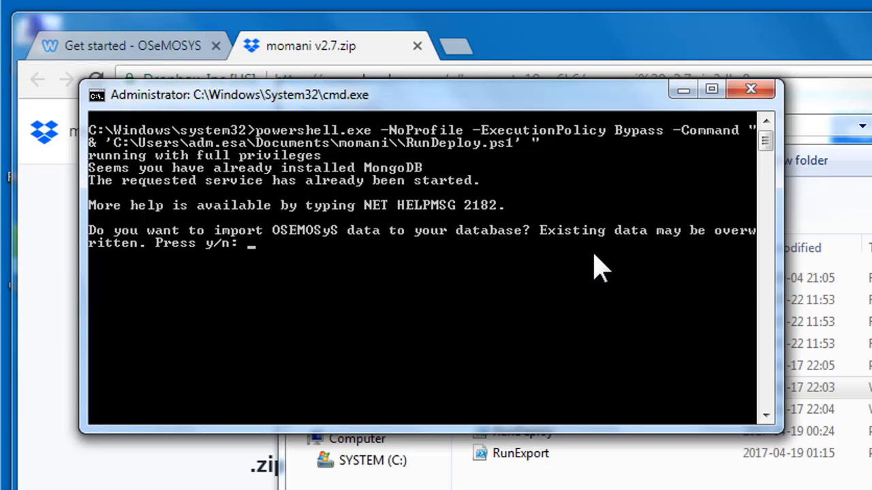
mouse_move(569, 282)
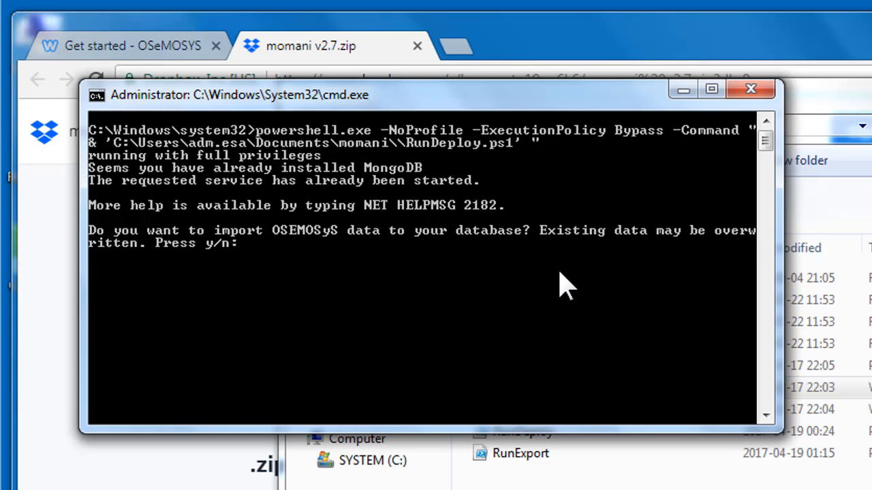
Step: Answer n to the OSeMOSYS data import prompt, then close the finished deployment console
text(n)
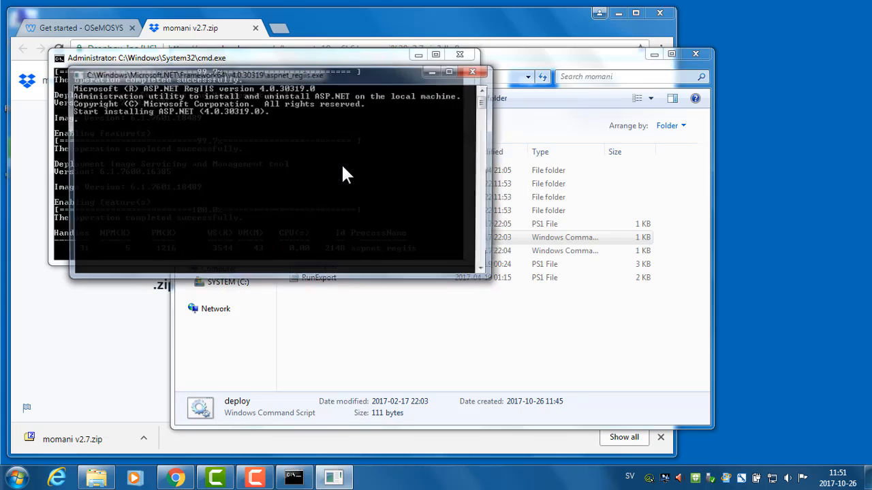
click(273, 73)
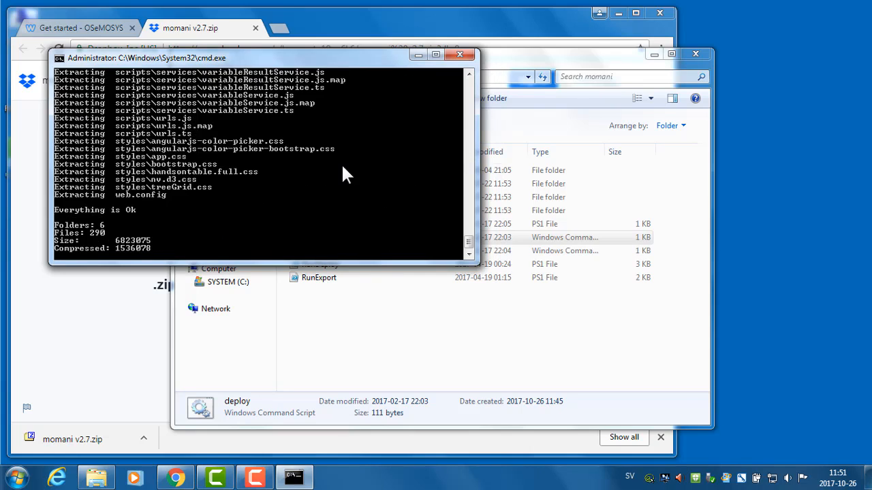
click(460, 55)
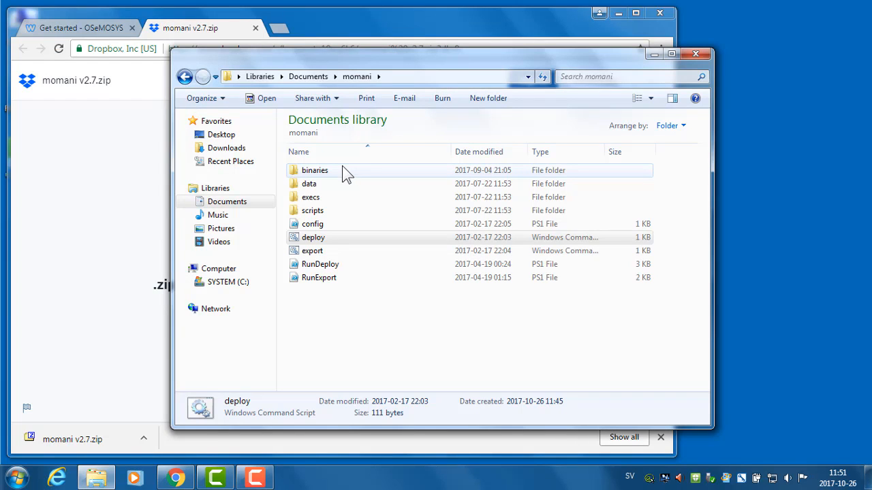
mouse_move(294, 95)
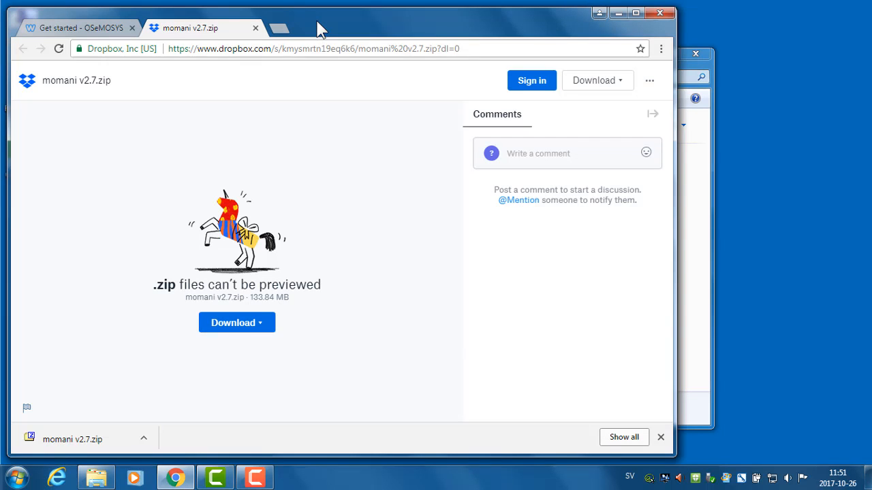
Step: Load the MoManI app at localhost:8080 in a new tab, then return to Get Started
click(278, 28)
text(localhost:8080)
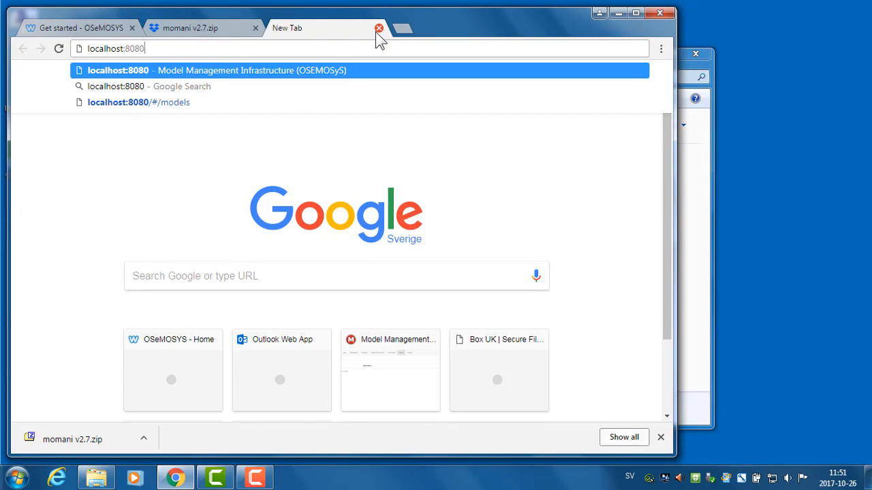
click(139, 102)
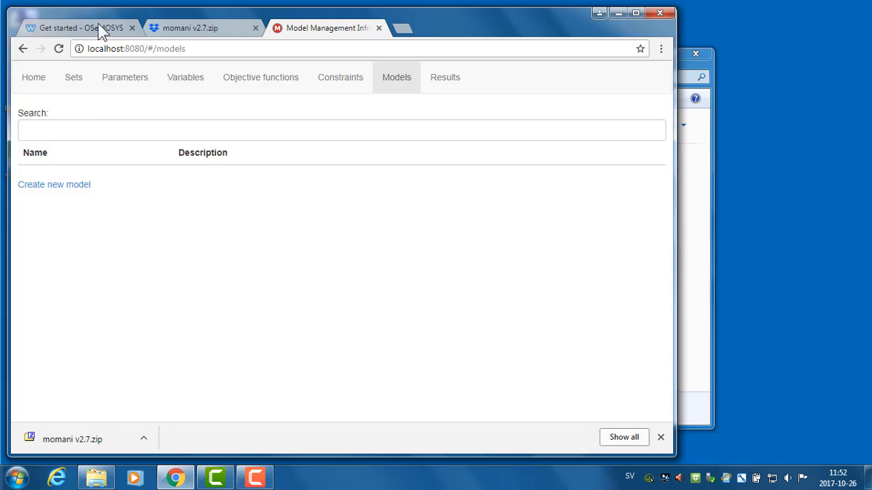
click(75, 28)
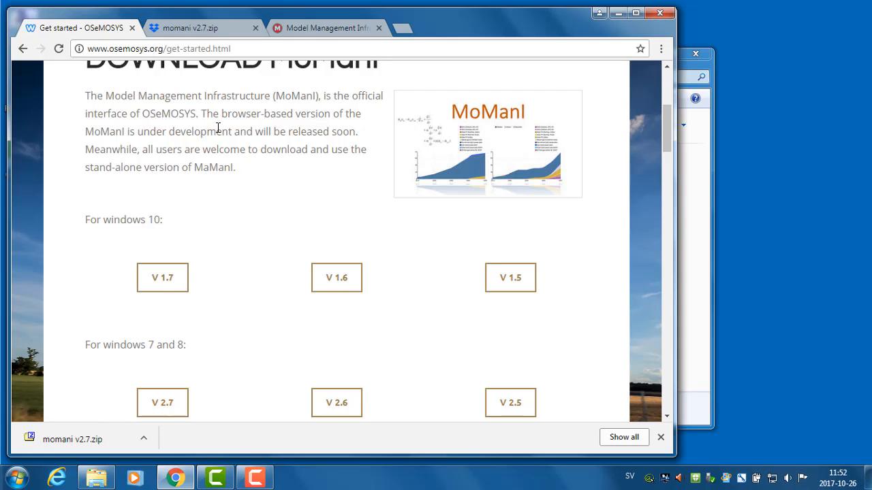
Step: Open the GLPK solver installation instructions PDF and scroll to its download step
scroll(down, 3)
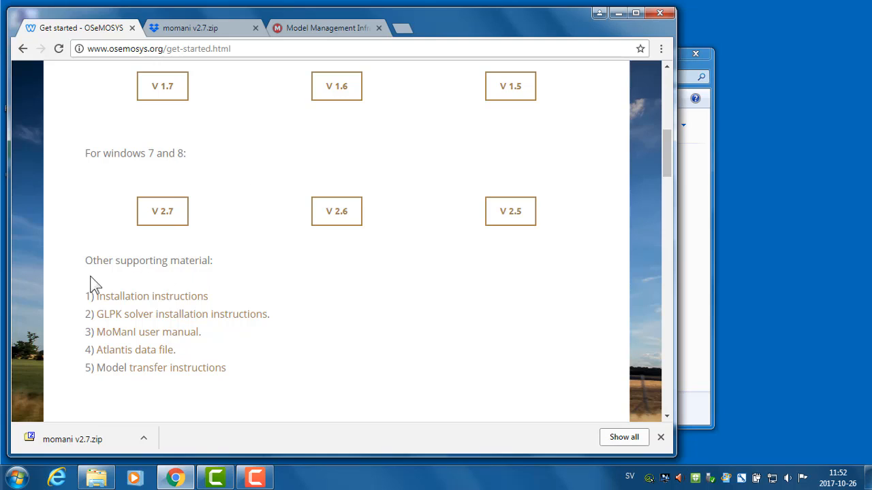
mouse_move(144, 302)
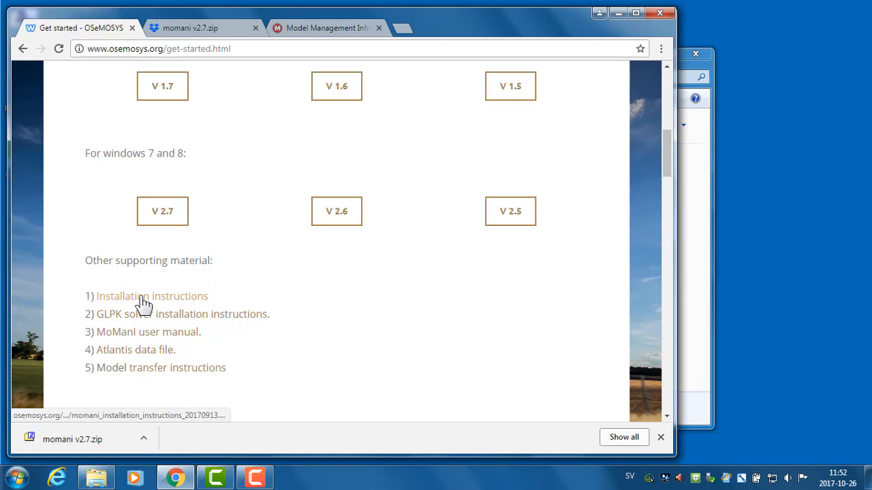
mouse_move(93, 318)
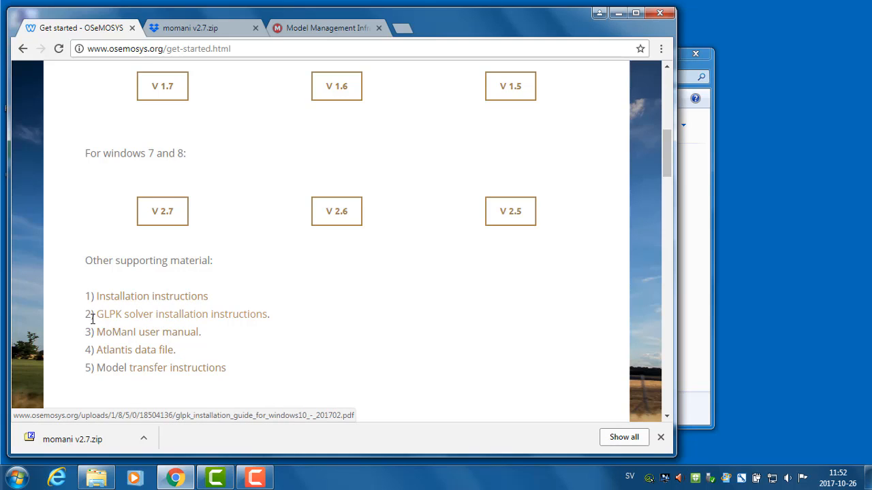
mouse_move(134, 325)
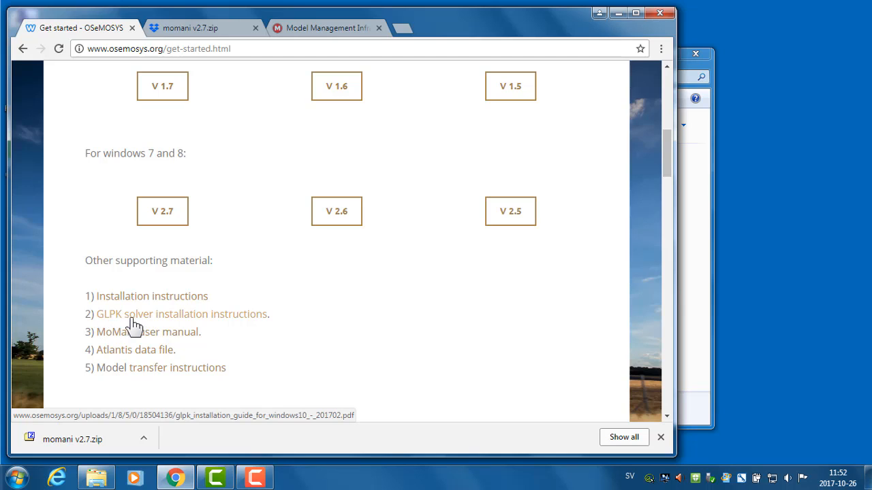
mouse_move(242, 331)
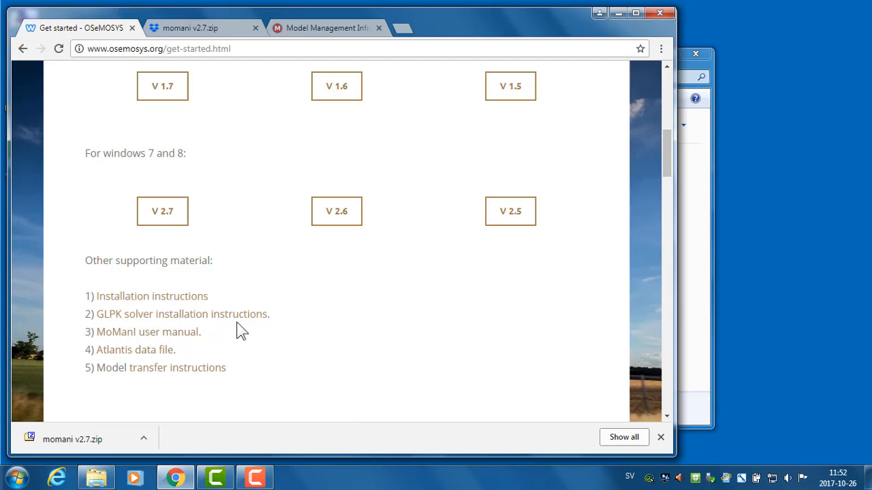
click(176, 314)
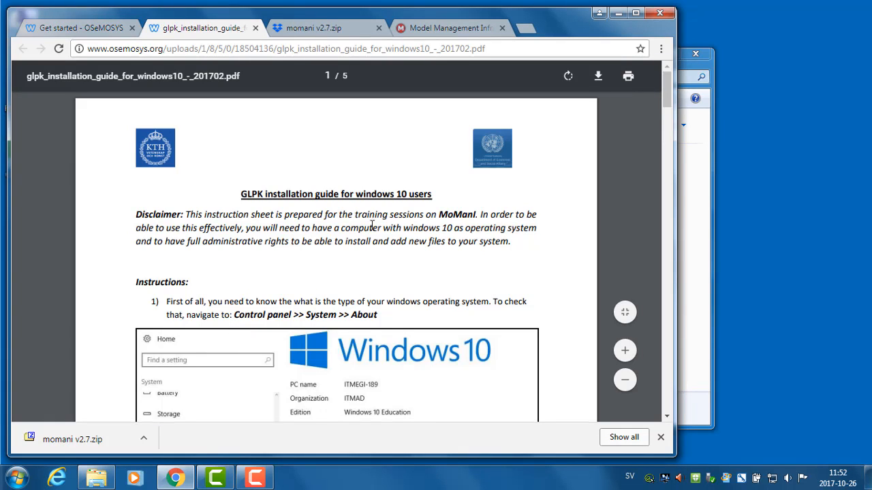
scroll(down, 3)
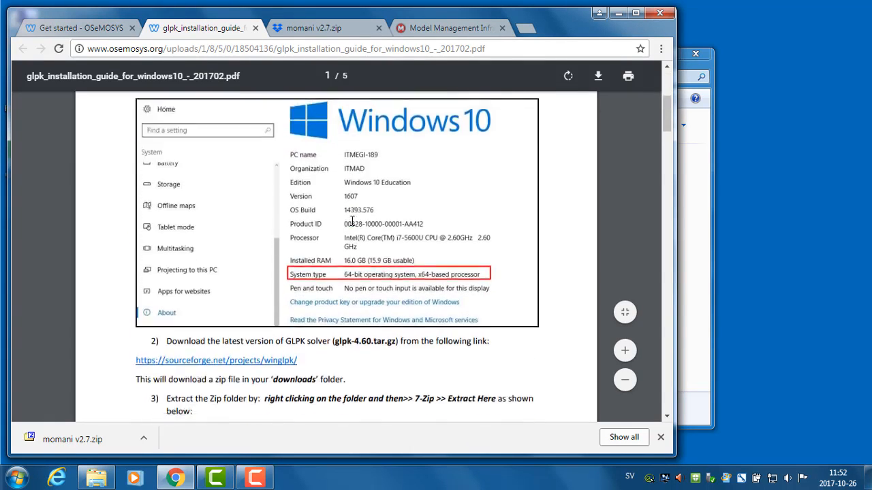
scroll(down, 3)
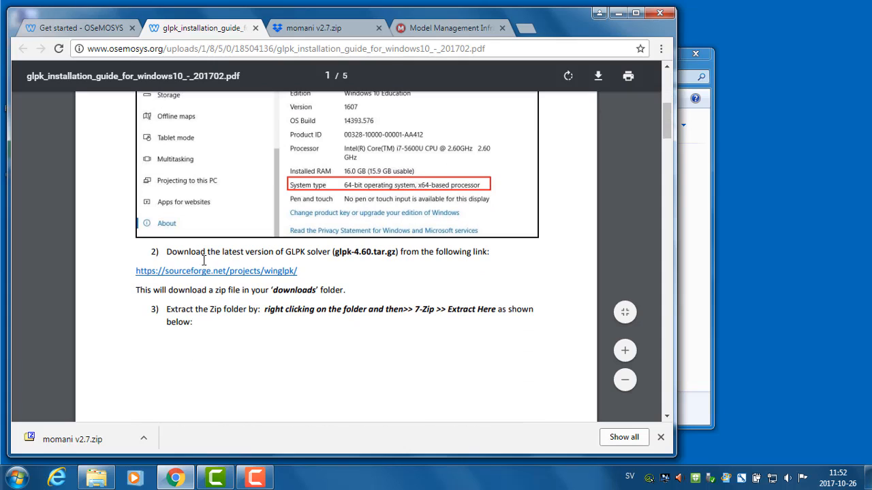
mouse_move(182, 282)
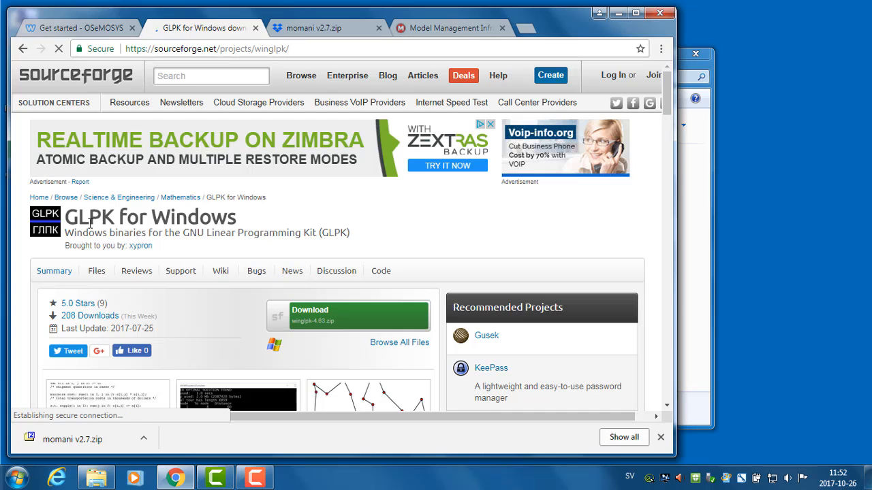
mouse_move(255, 259)
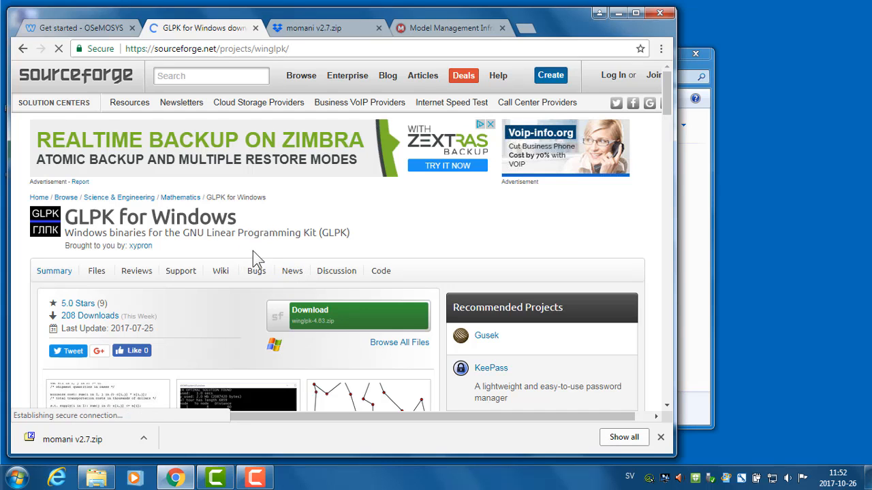
mouse_move(352, 320)
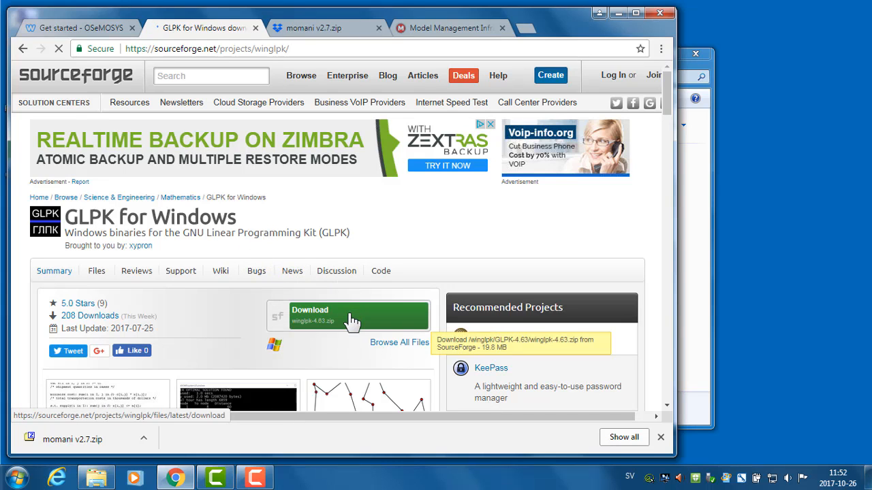
Step: Download the winglpk-4.63 zip (18.8 MB) from the SourceForge GLPK for Windows page
click(349, 315)
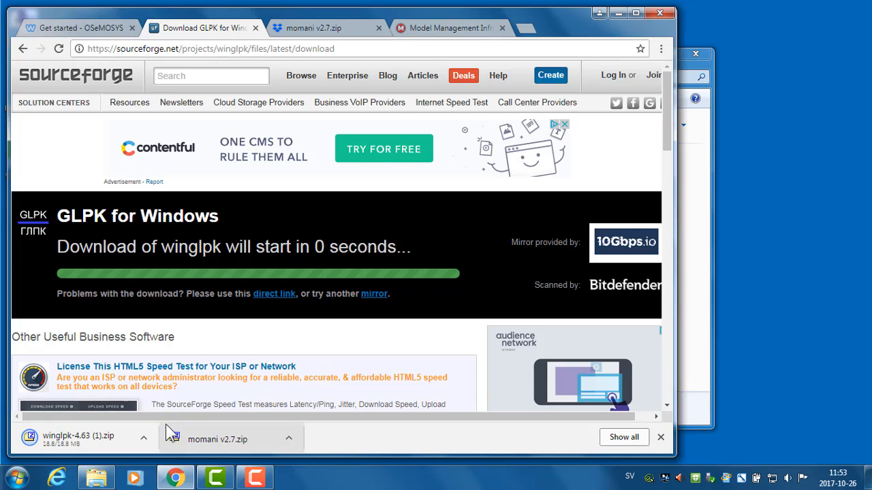
mouse_move(207, 397)
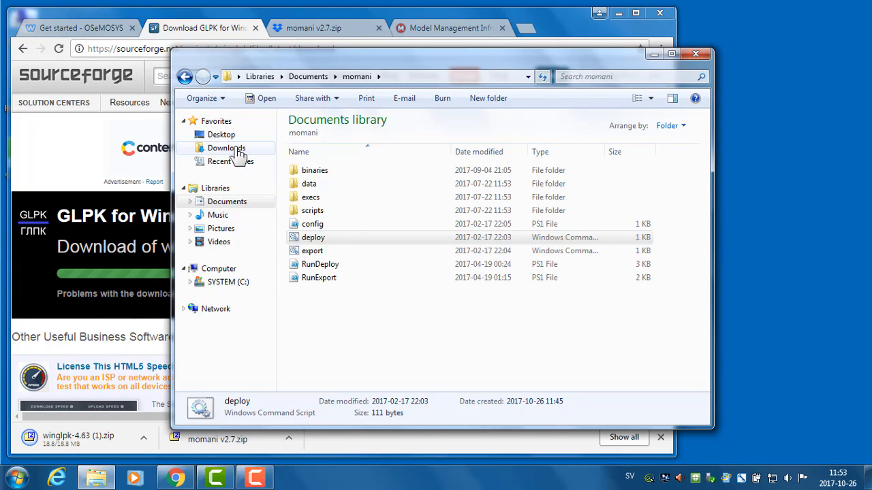
Step: Extract winglpk-4.63 (1) in Downloads with 7-Zip, then select the resulting glpk-4.63 folder
click(226, 147)
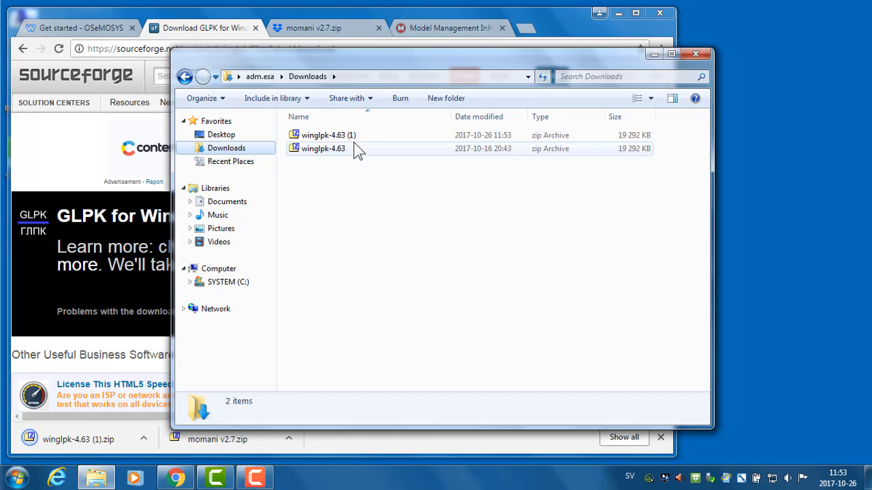
click(329, 135)
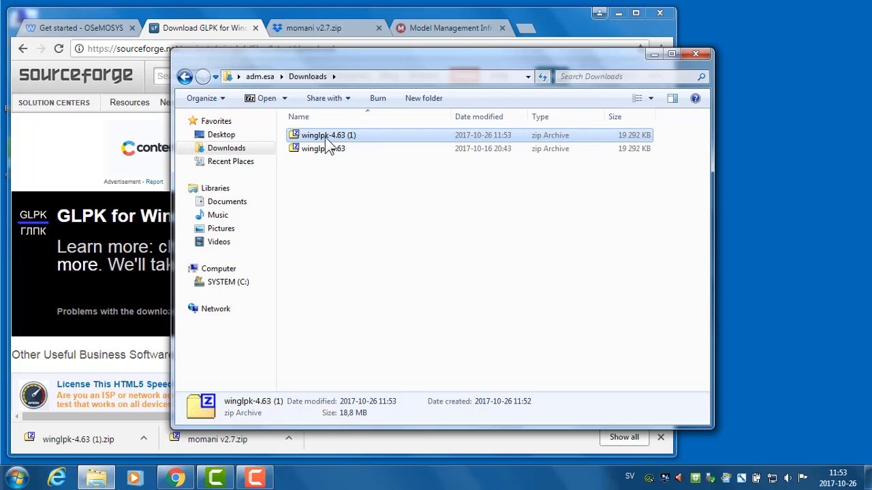
right_click(322, 135)
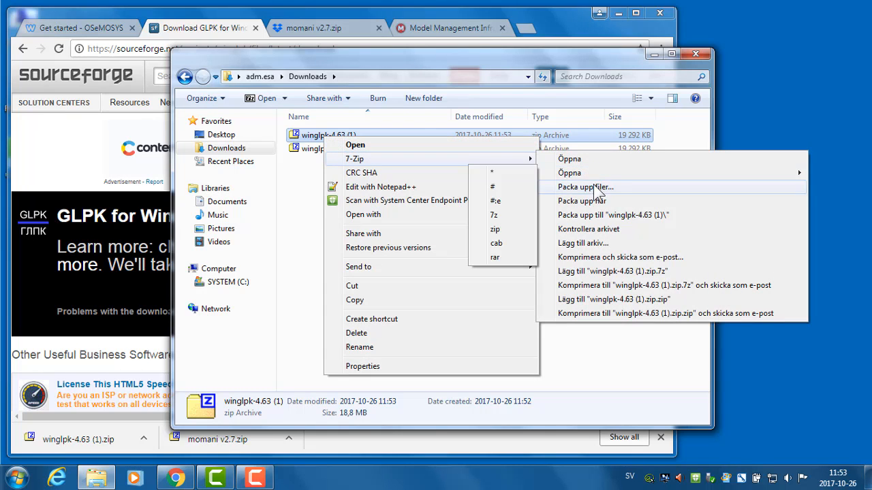
click(585, 187)
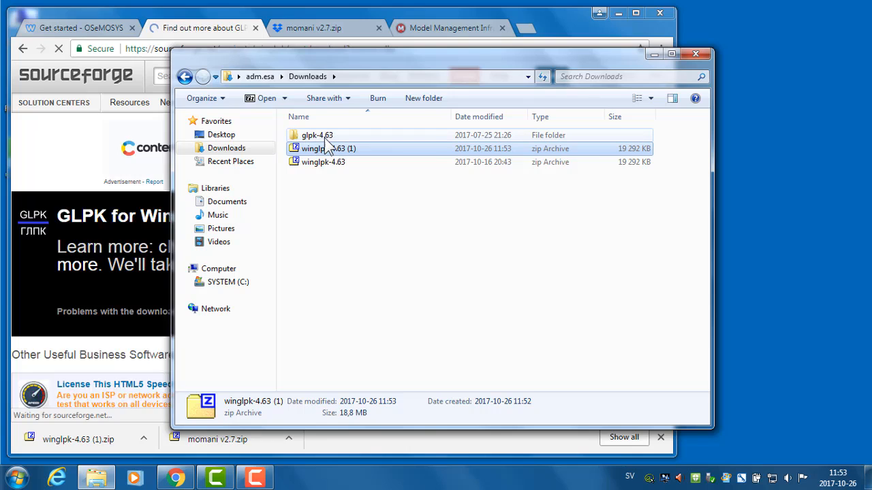
mouse_move(334, 136)
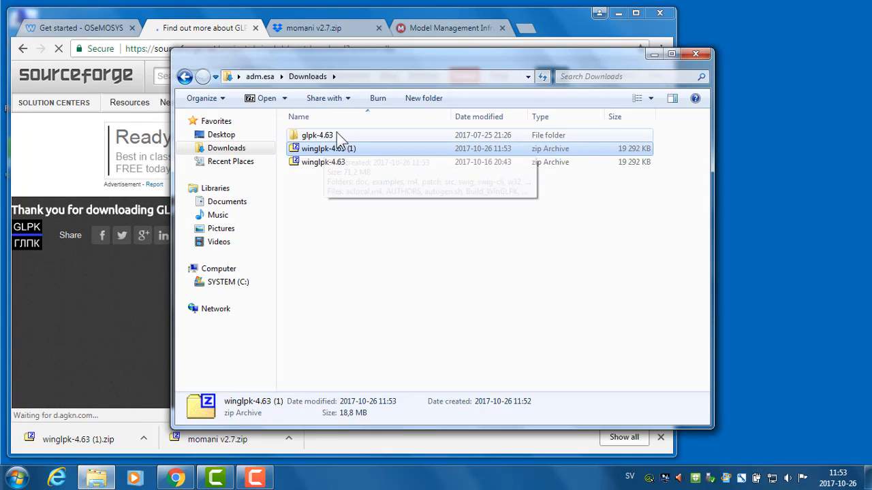
click(317, 135)
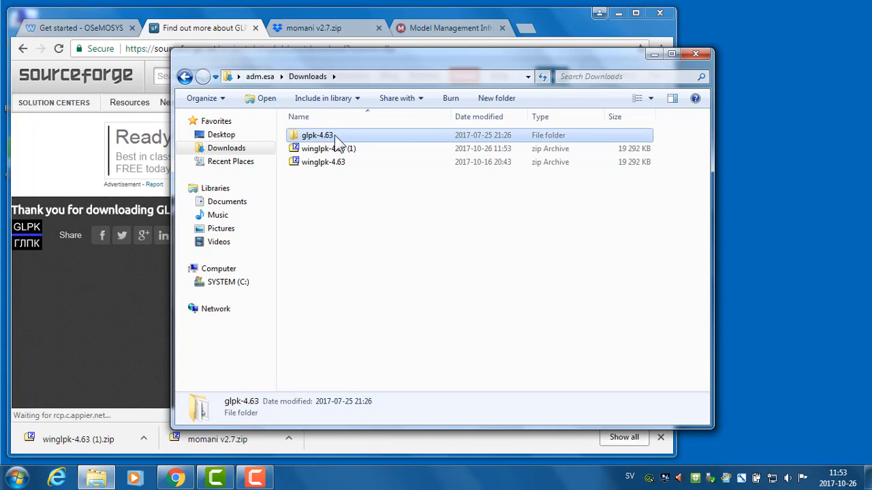
right_click(317, 135)
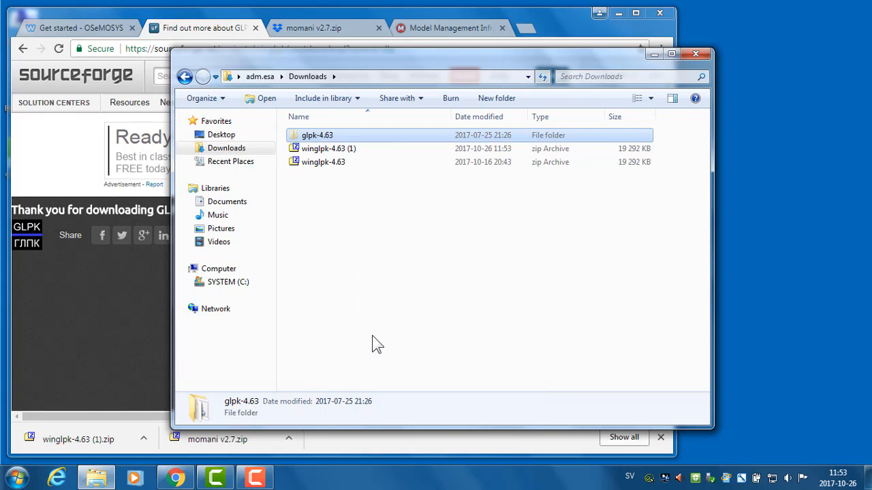
mouse_move(353, 248)
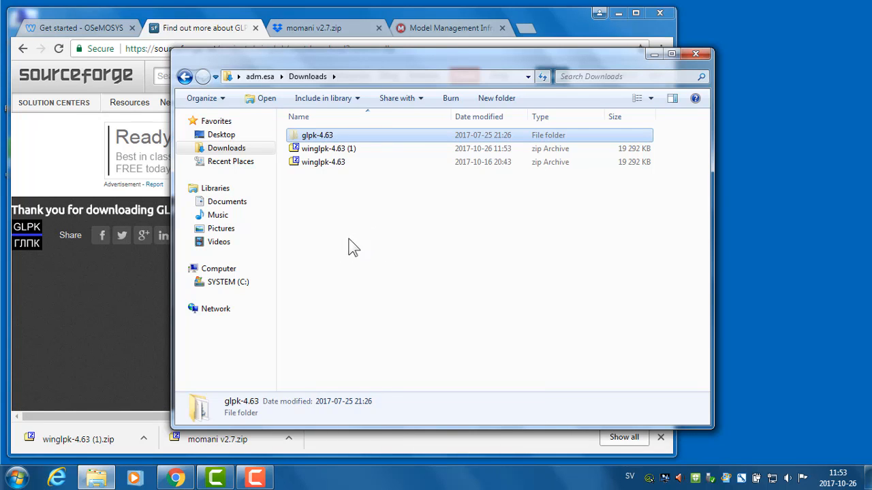
Step: Paste the glpk-4.63 folder into the root of the SYSTEM (C:) drive
click(228, 281)
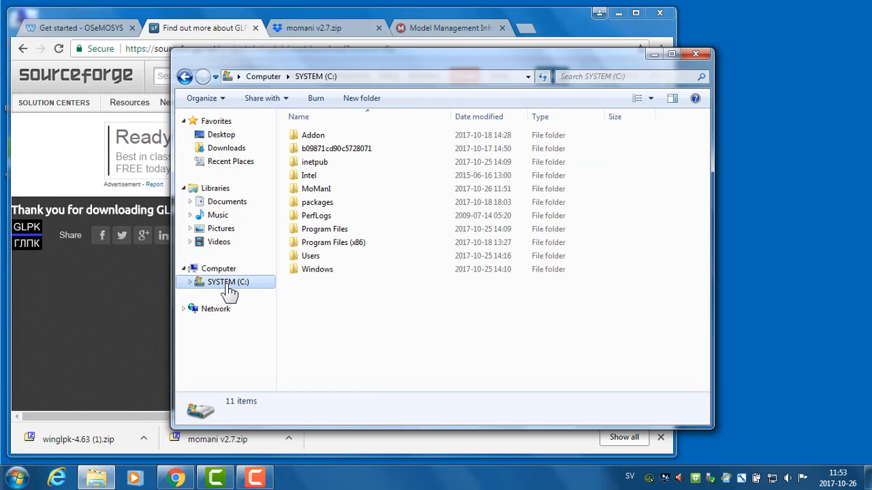
mouse_move(312, 304)
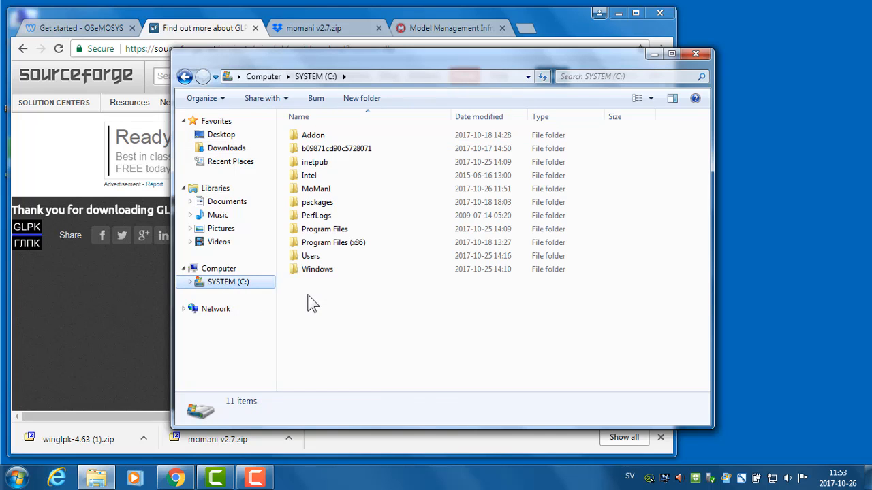
right_click(313, 301)
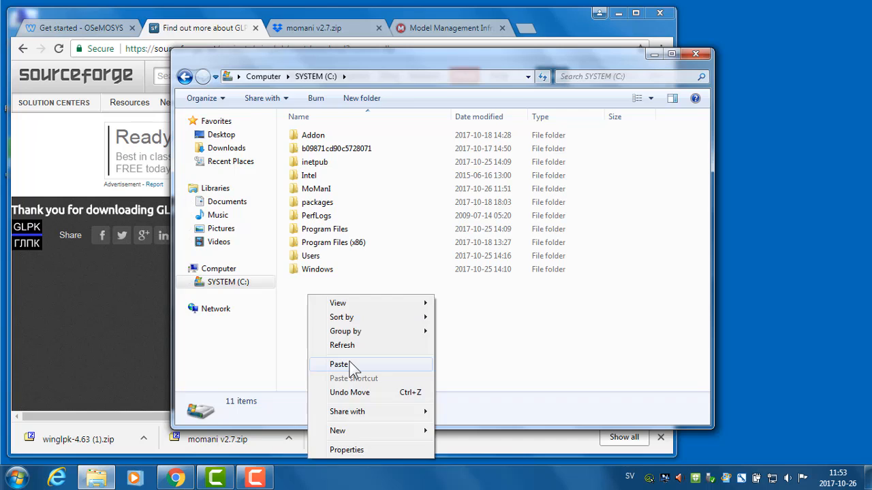
click(338, 365)
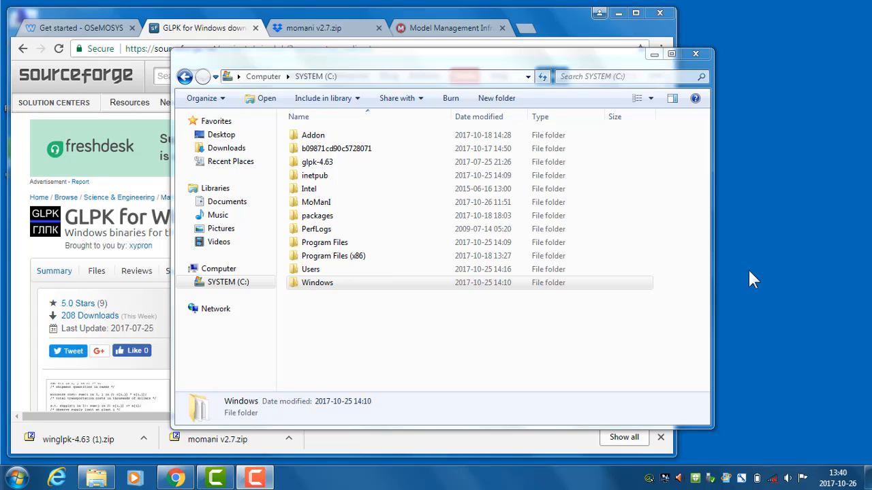
mouse_move(474, 386)
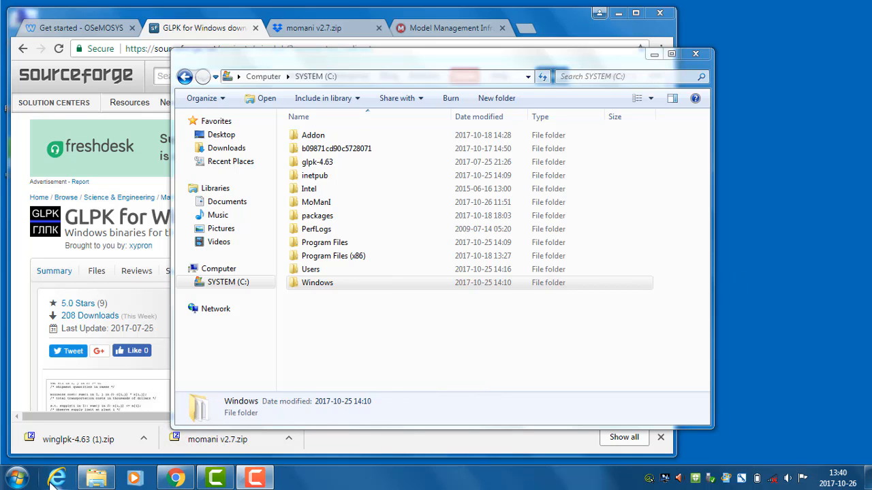
Step: Open Control Panel's System and Security > System page from the Start menu
click(11, 477)
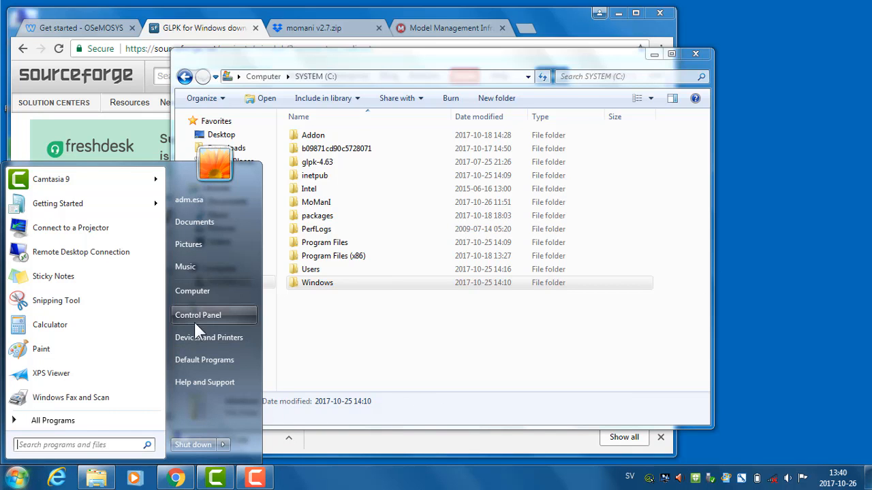
click(198, 314)
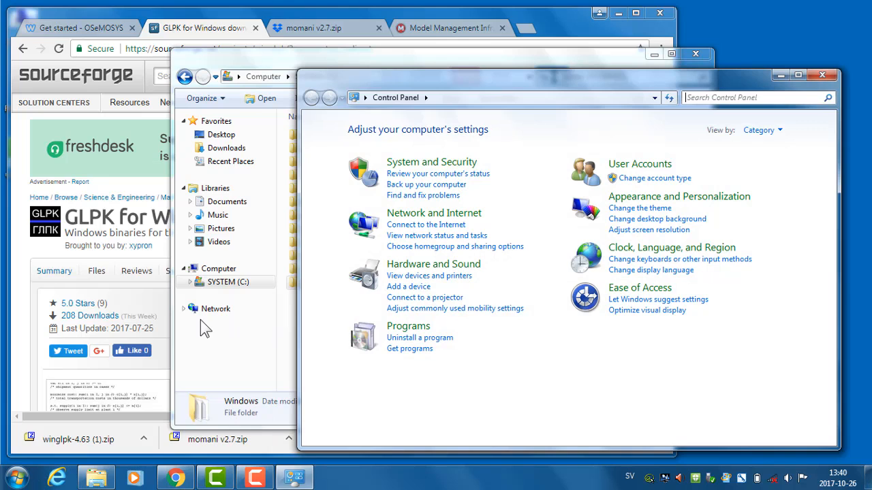
mouse_move(399, 177)
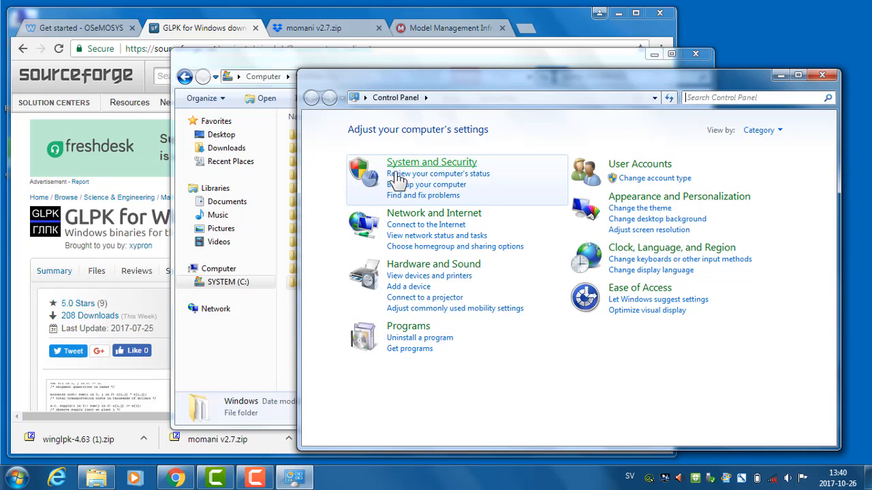
click(431, 162)
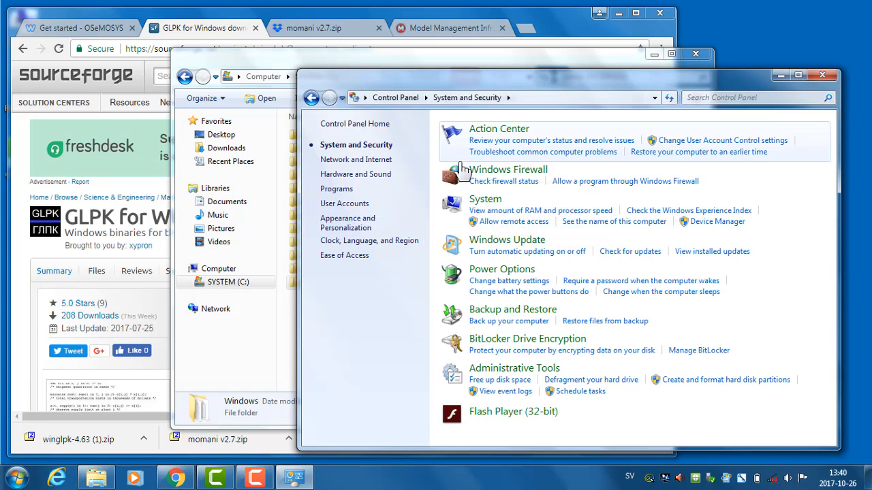
mouse_move(512, 220)
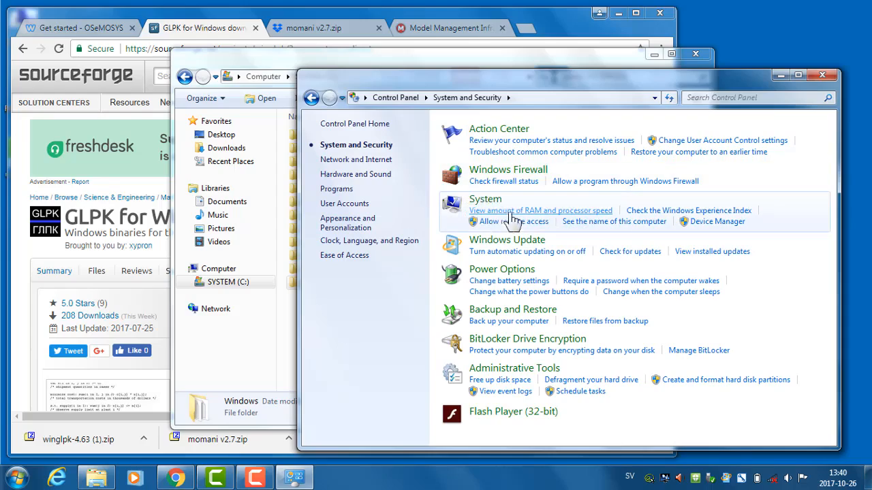
mouse_move(485, 198)
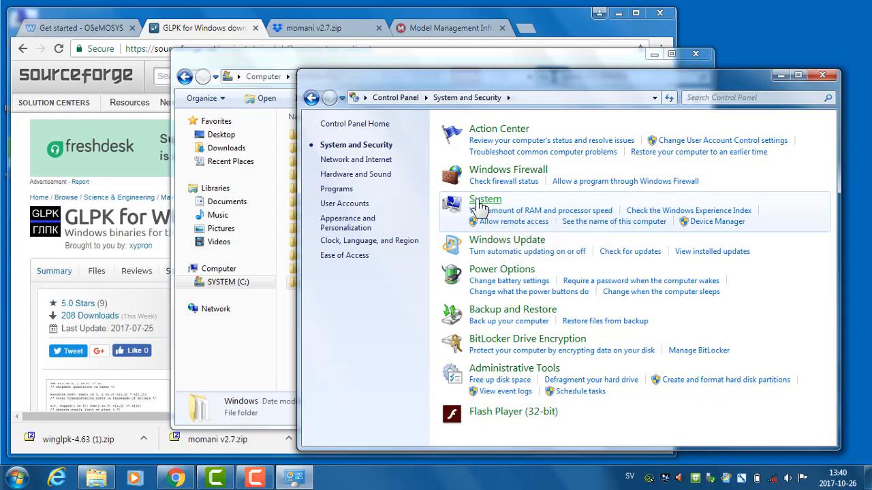
click(485, 199)
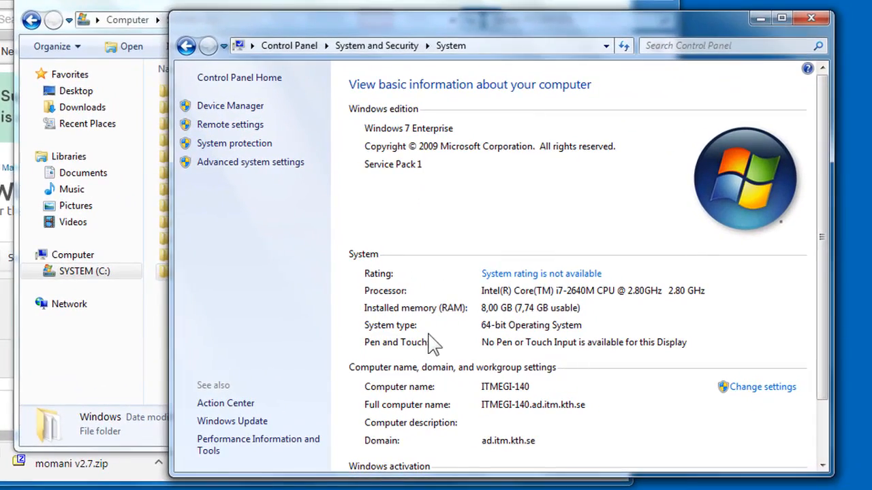
mouse_move(422, 343)
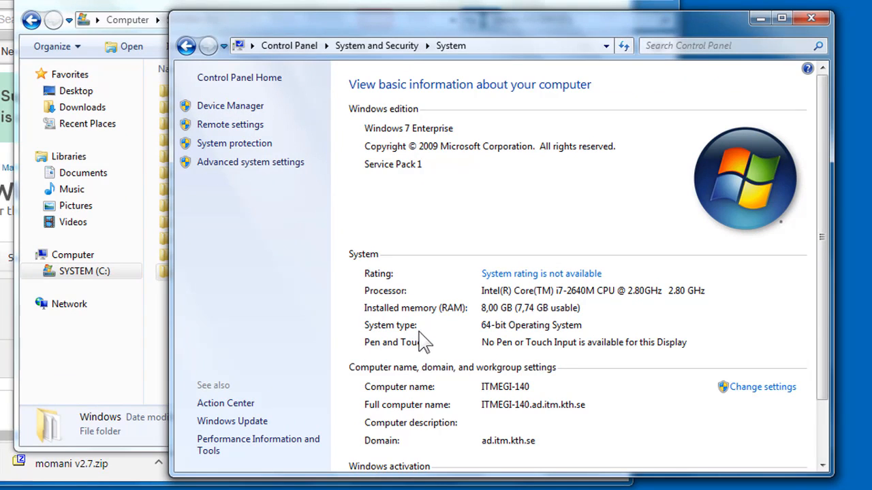
mouse_move(498, 341)
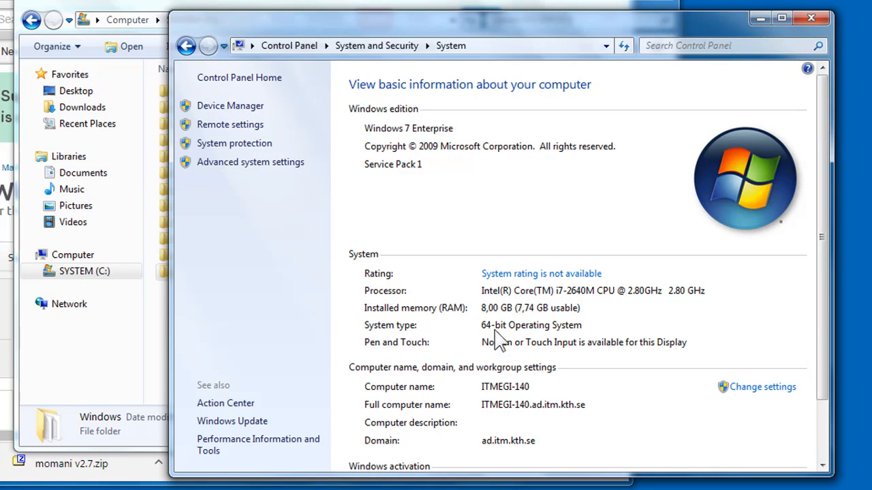
mouse_move(575, 344)
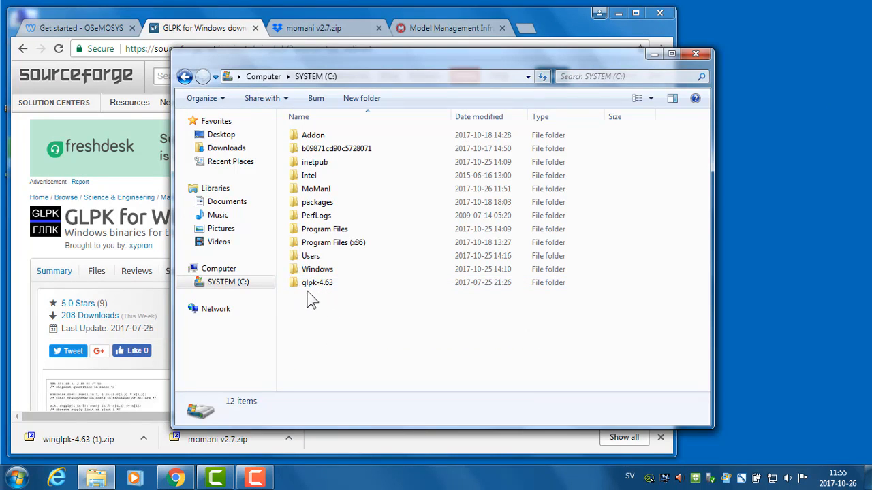
Step: Open C:\glpk-4.63\w64 and copy its path from the address bar
double_click(318, 282)
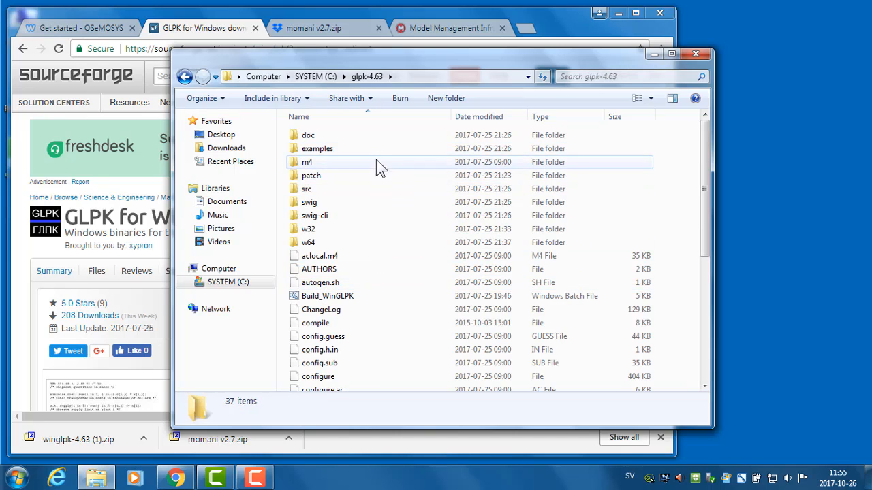
mouse_move(368, 280)
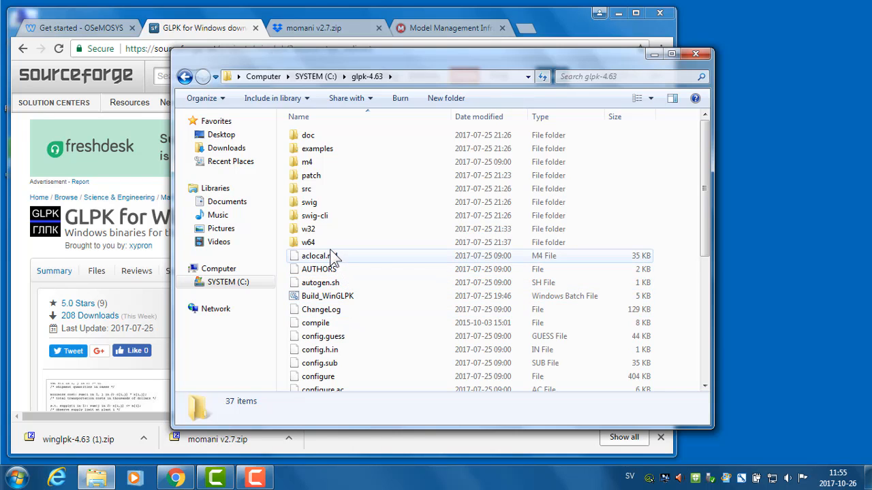
mouse_move(333, 258)
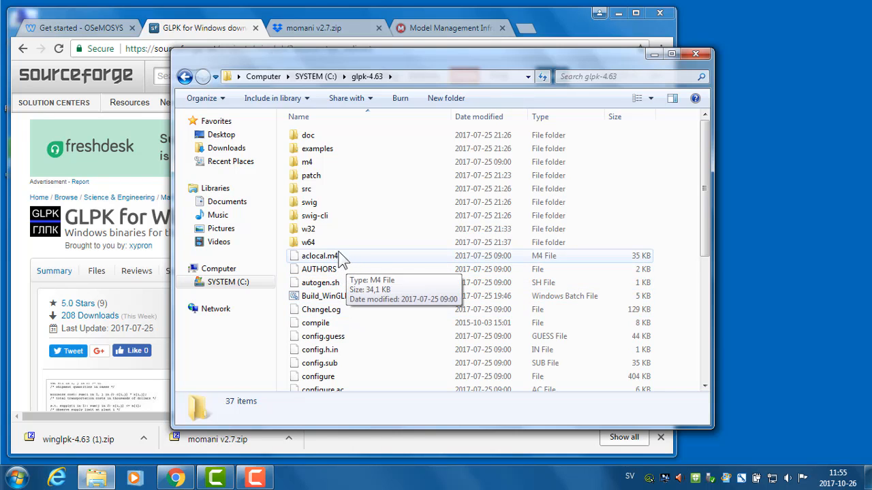
mouse_move(307, 243)
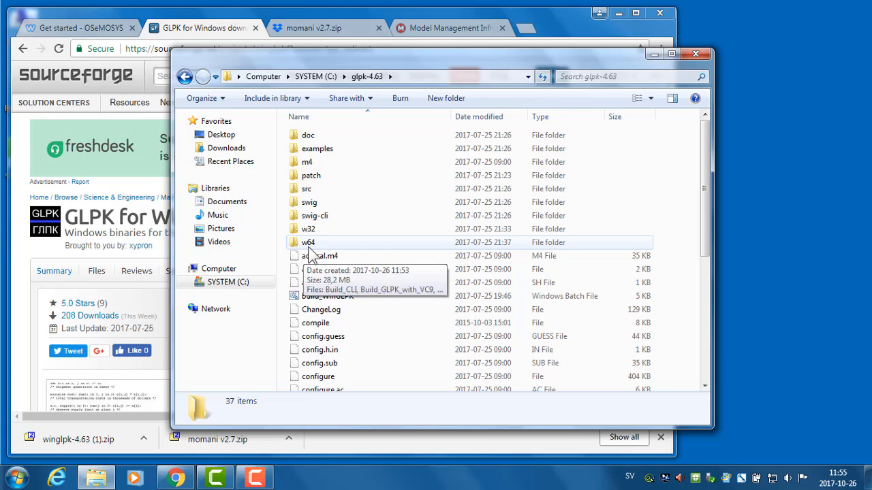
double_click(308, 242)
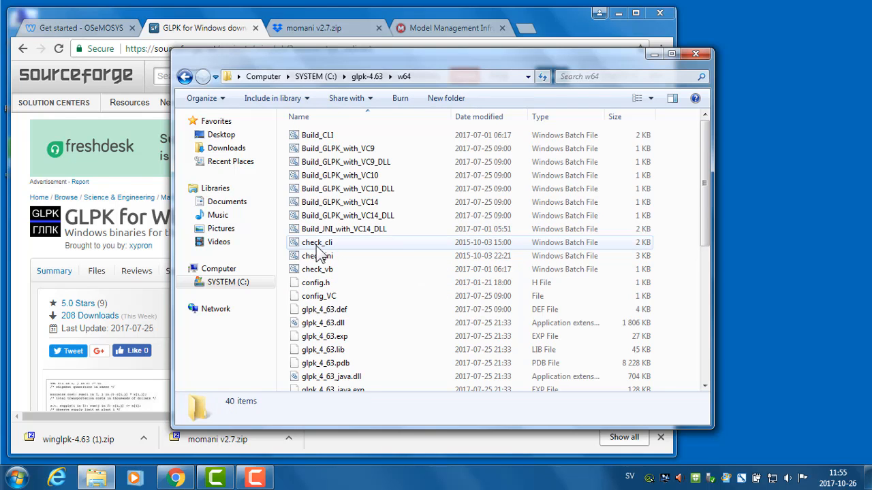
mouse_move(424, 80)
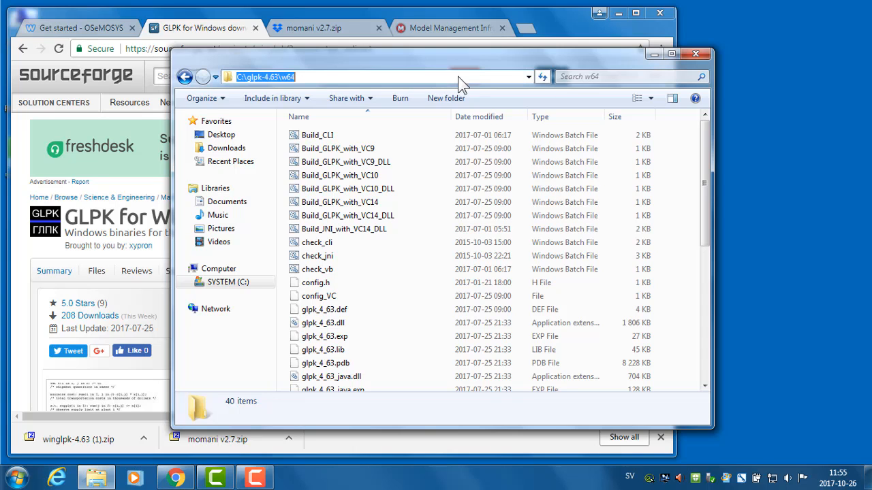
right_click(338, 77)
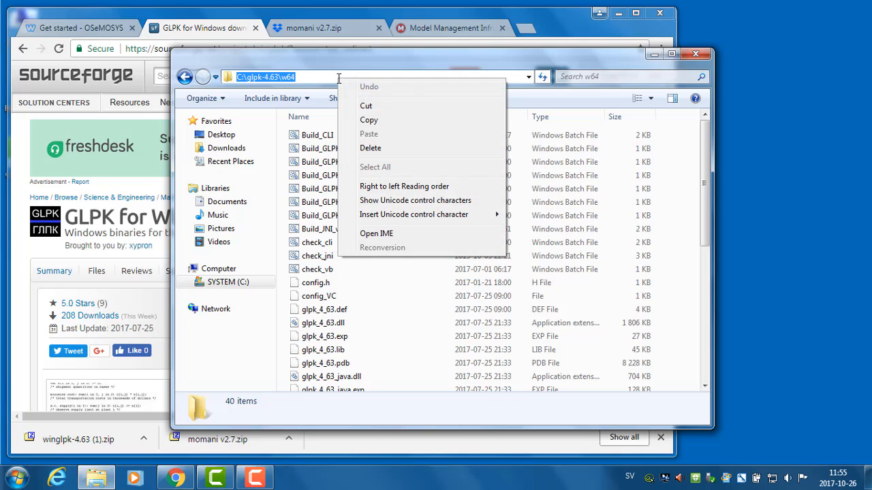
mouse_move(378, 120)
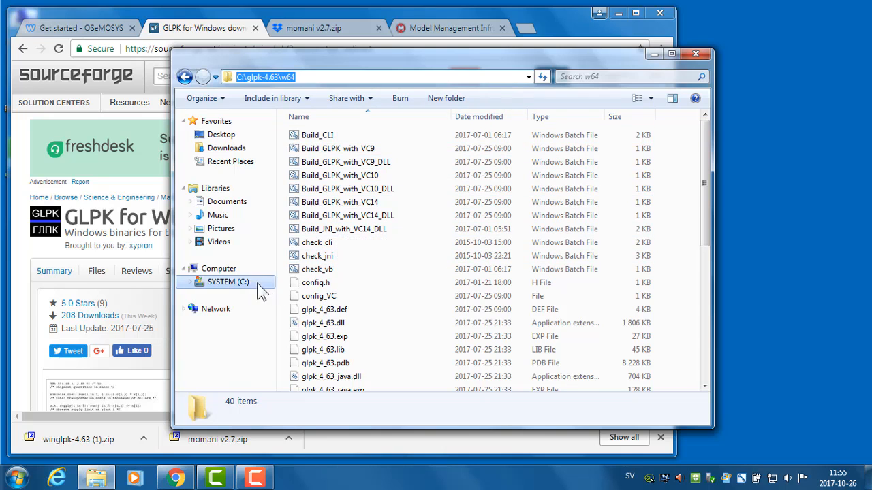
mouse_move(218, 268)
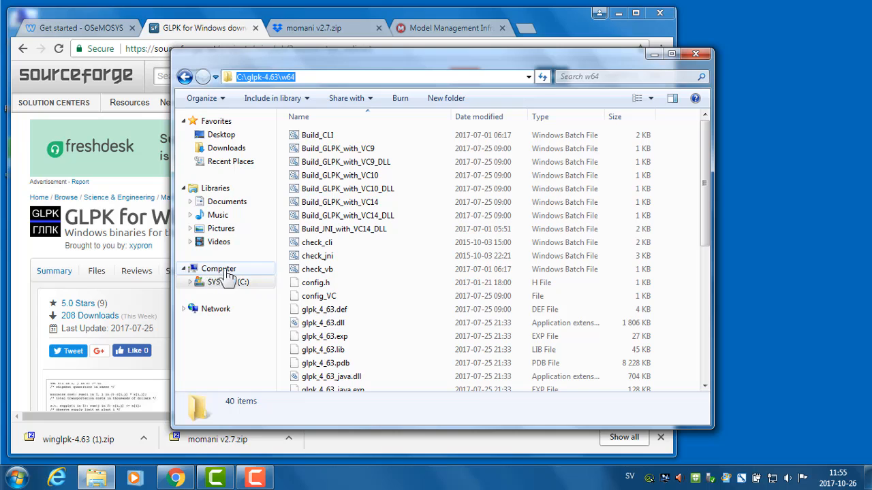
Step: Open Computer Properties and then Advanced system settings
right_click(218, 268)
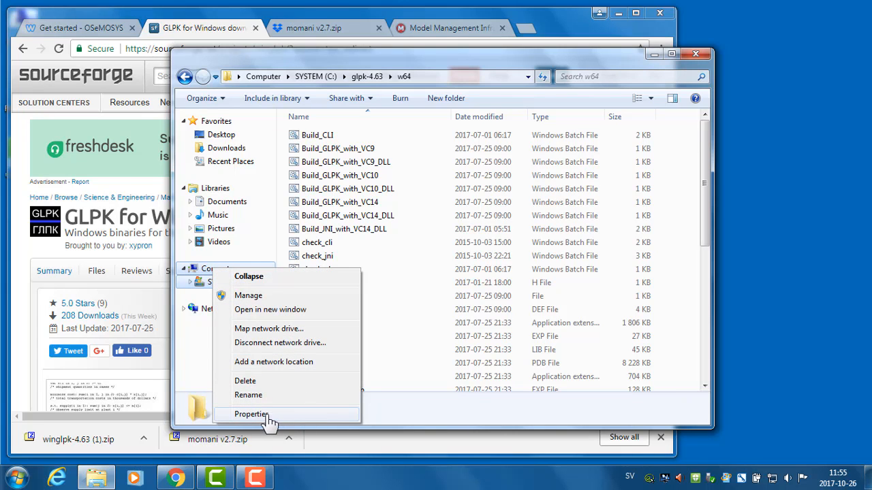
click(252, 414)
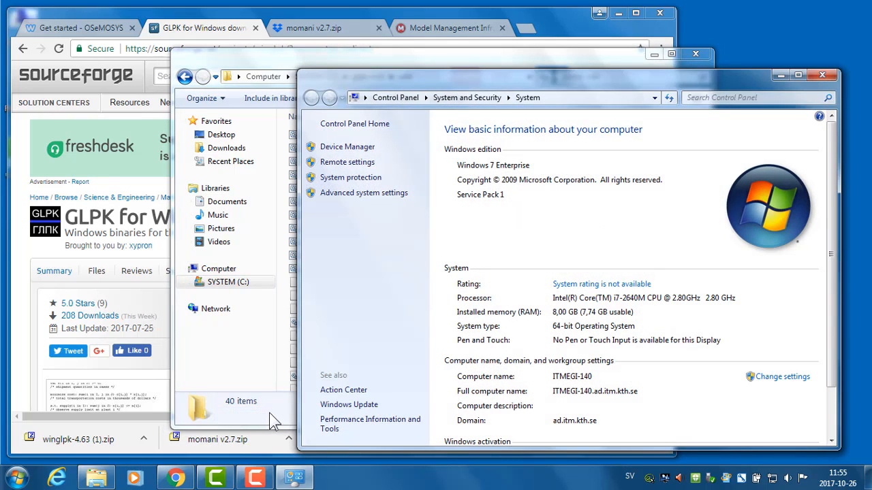
mouse_move(397, 224)
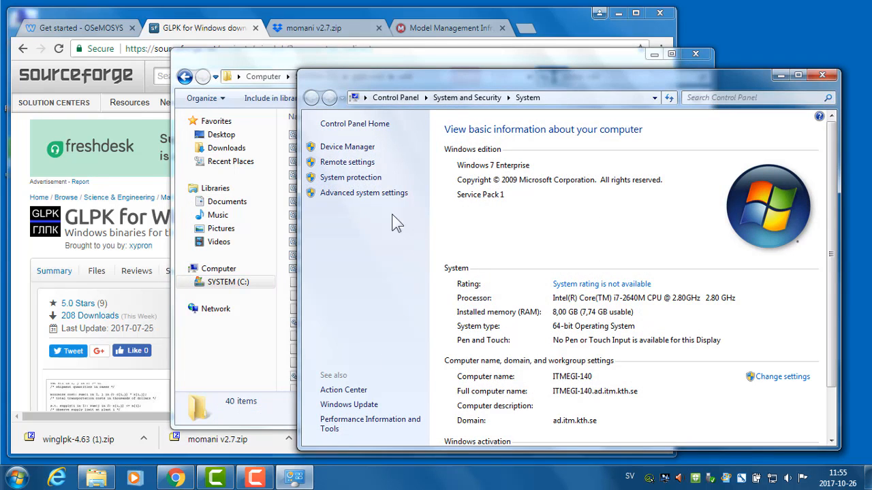
mouse_move(349, 198)
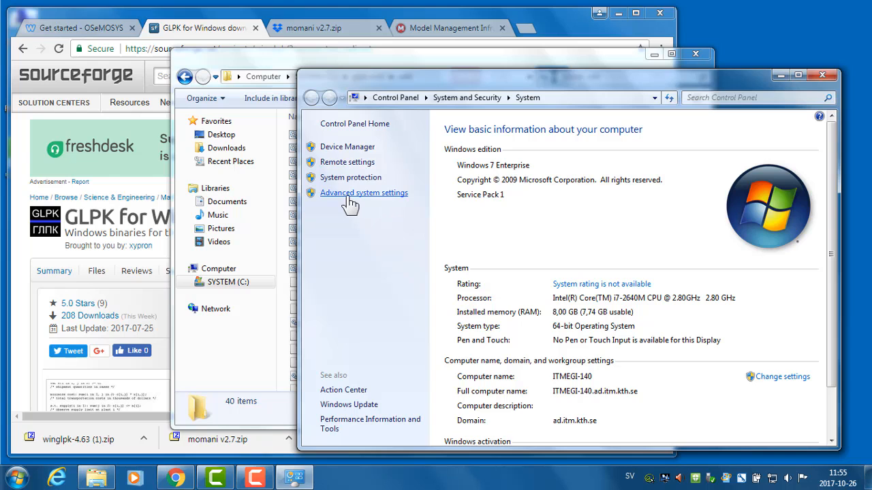
click(363, 193)
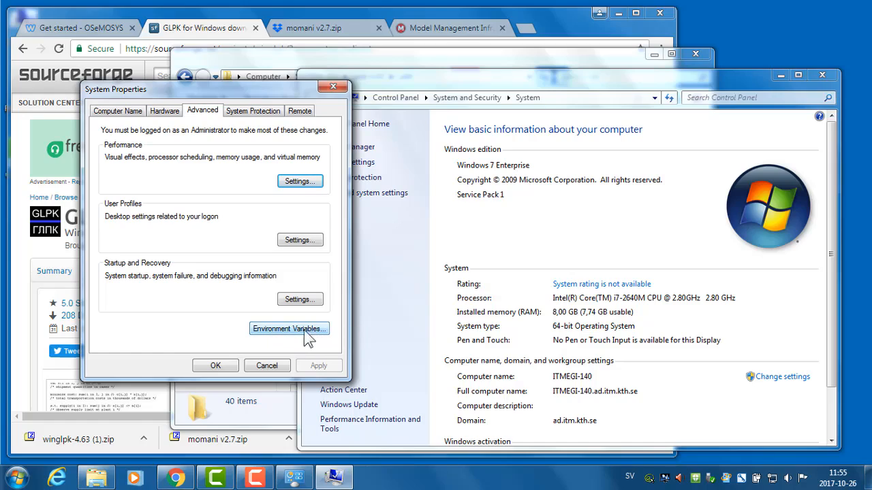
Step: Open Environment Variables and start editing the Path system variable
click(289, 328)
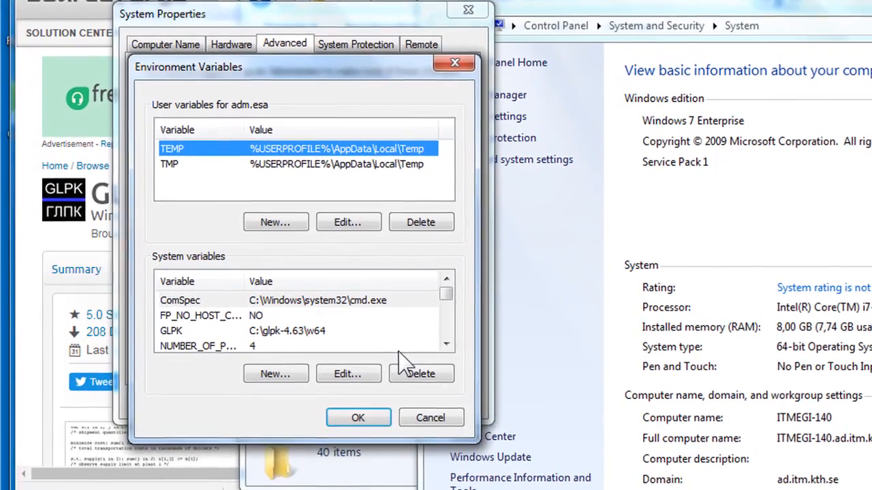
mouse_move(218, 275)
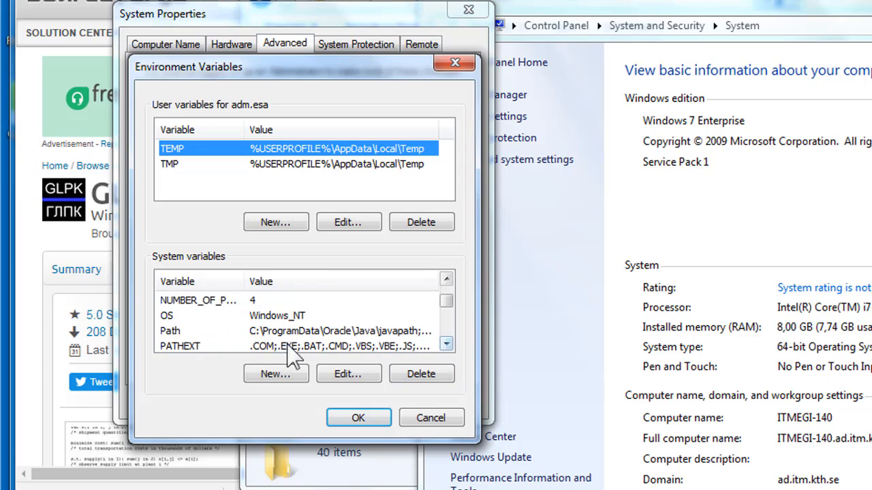
click(171, 331)
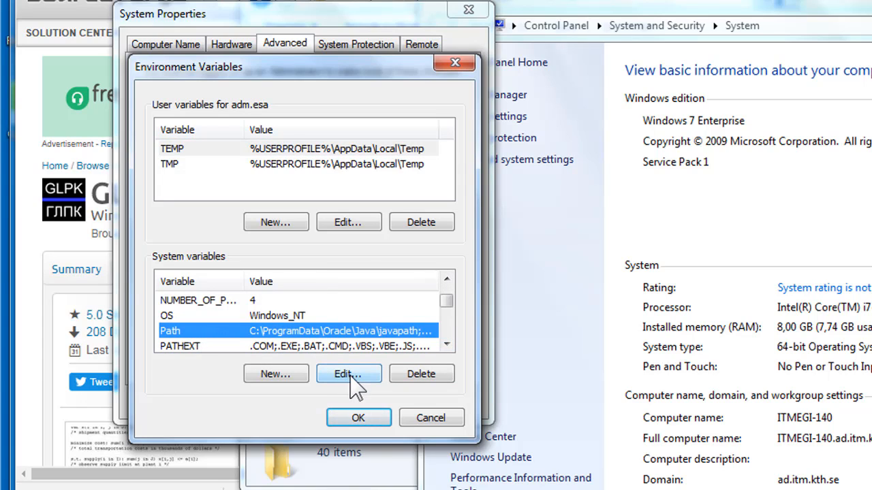
mouse_move(357, 388)
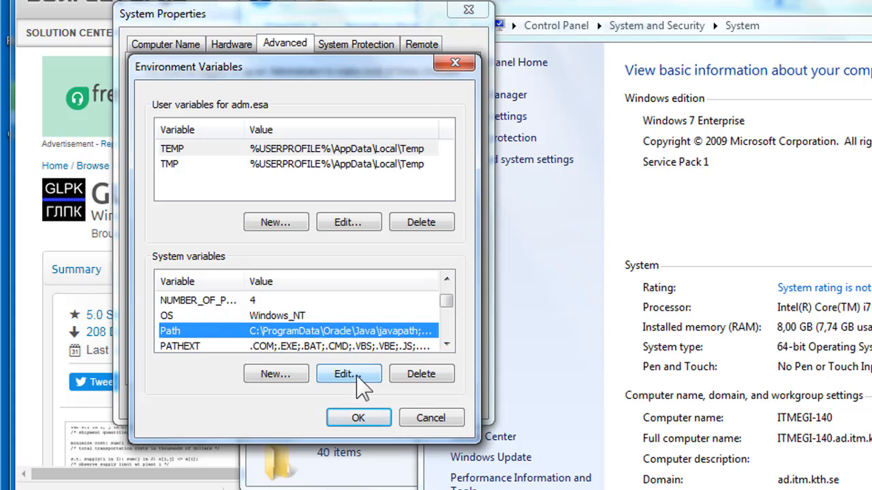
click(348, 373)
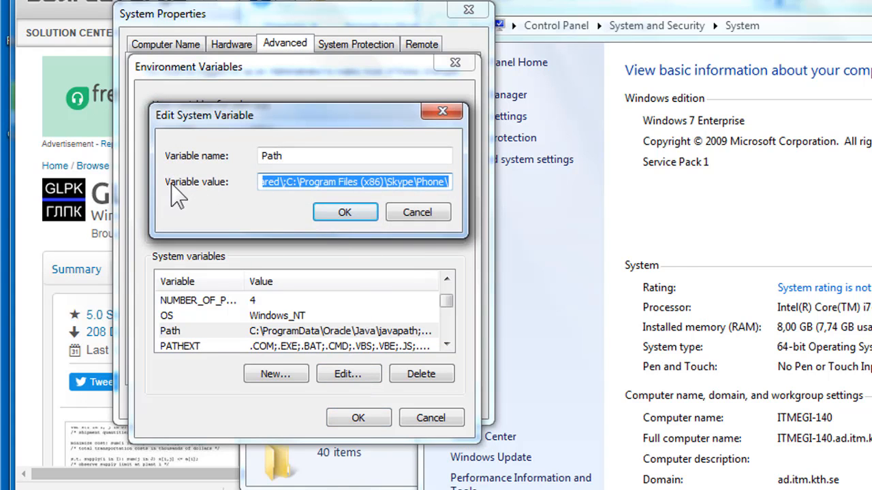
mouse_move(456, 197)
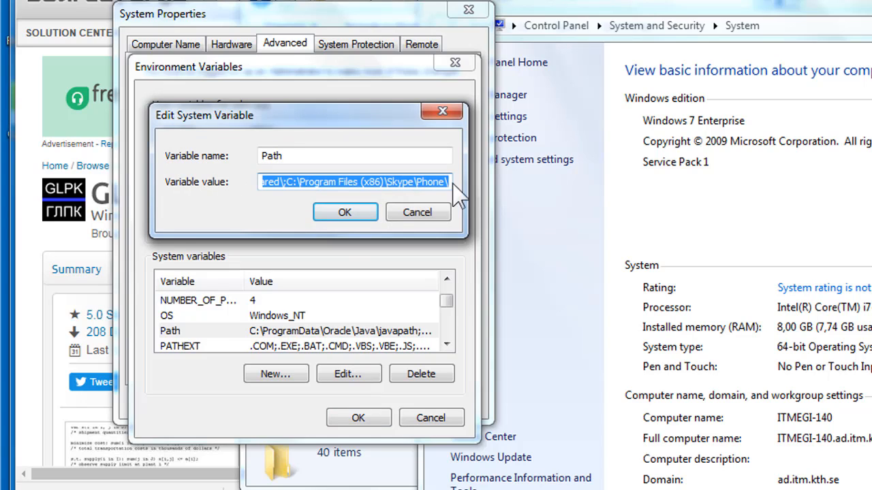
mouse_move(521, 204)
text(;)
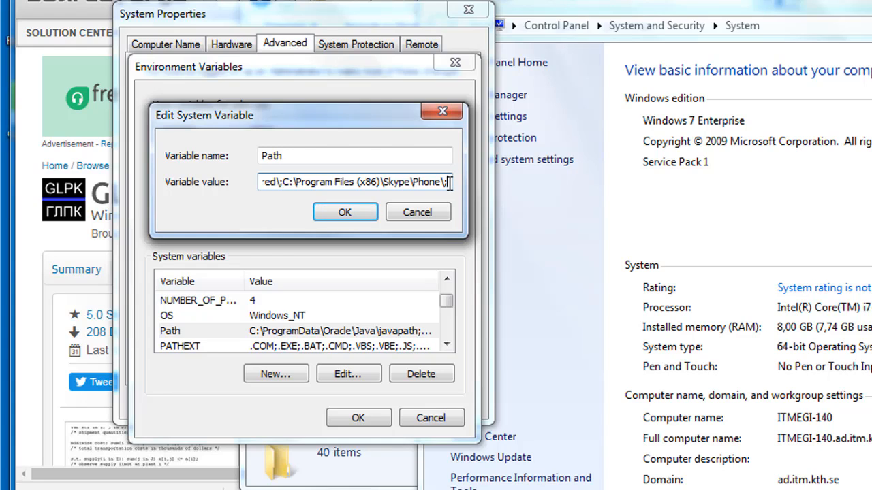
Step: Append the copied C:\glpk-4.63\w64 path to Path and OK all three dialogs
right_click(443, 182)
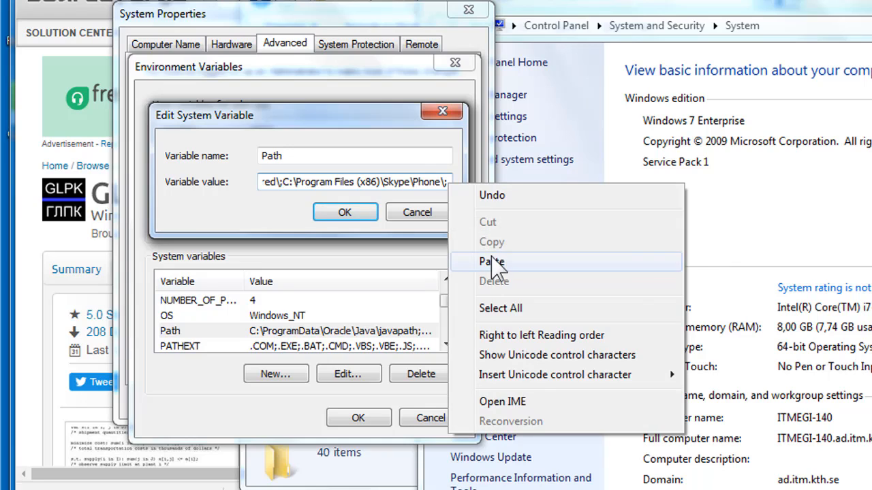
click(492, 261)
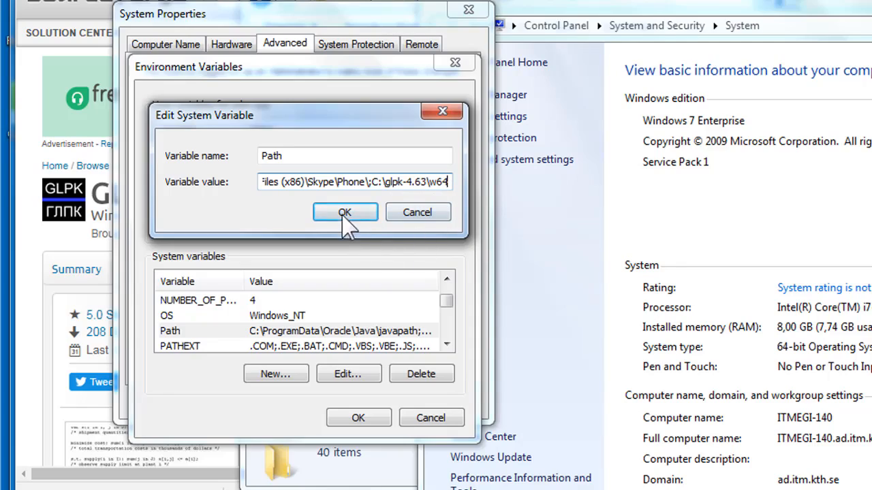
click(345, 212)
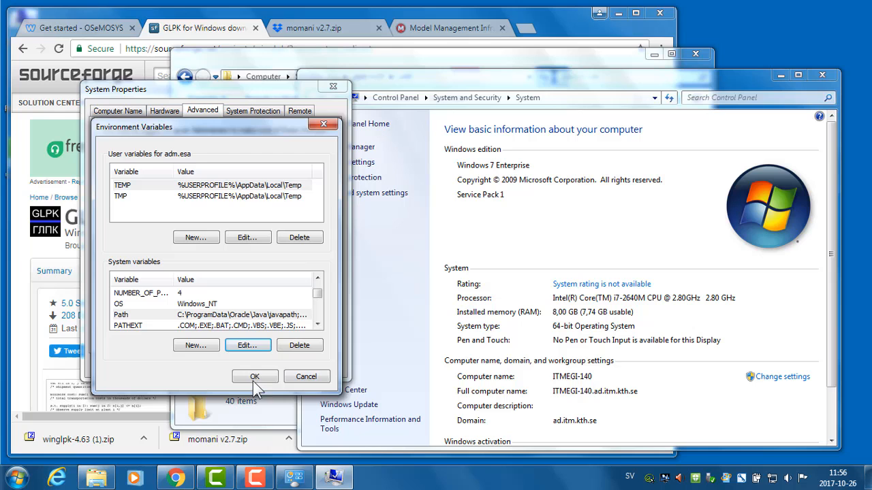
click(254, 376)
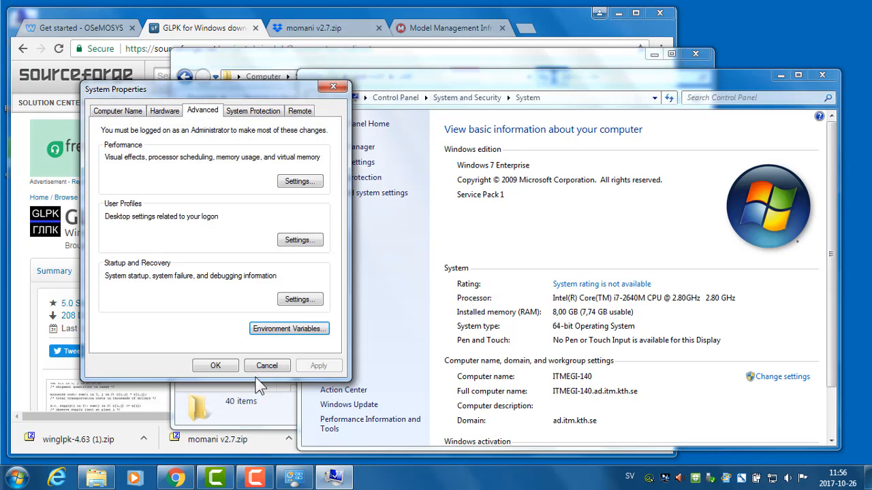
click(266, 366)
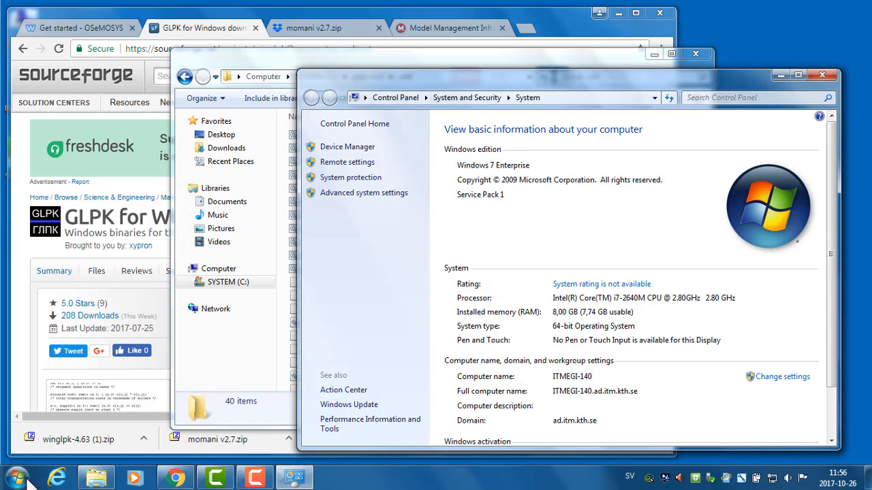
Step: Search the Start menu for cmd
click(13, 477)
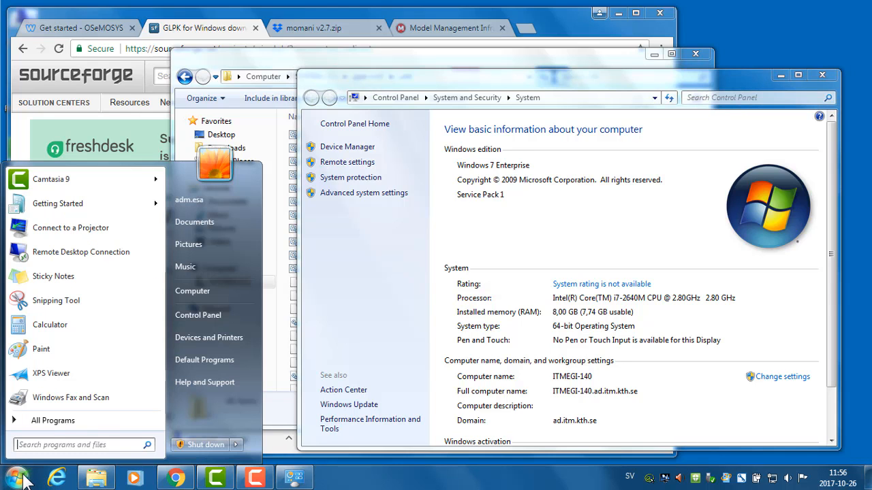
text(cmd)
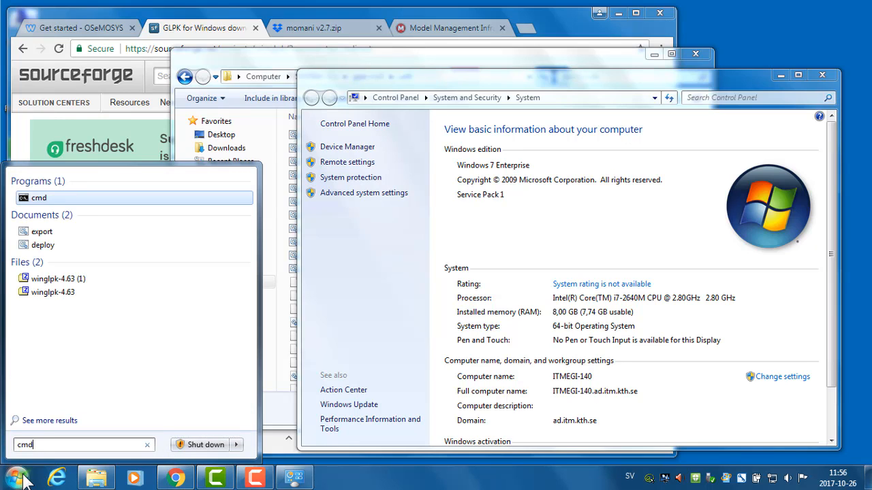
mouse_move(41, 198)
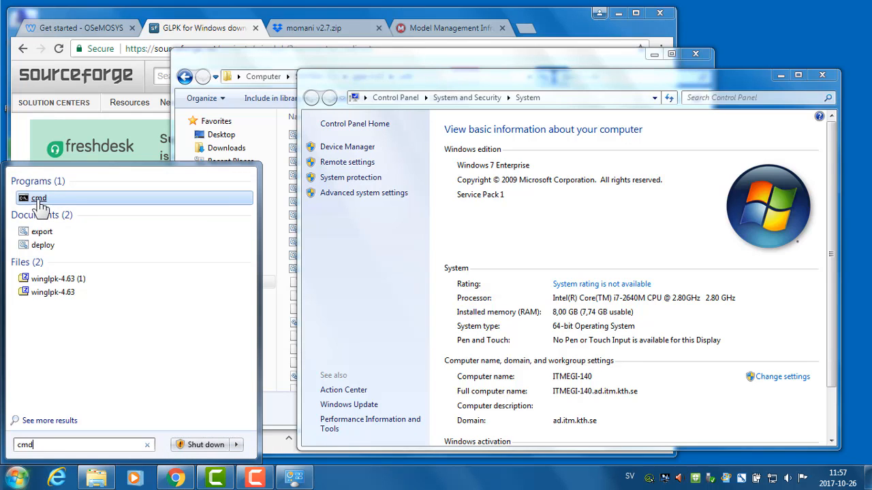
mouse_move(40, 198)
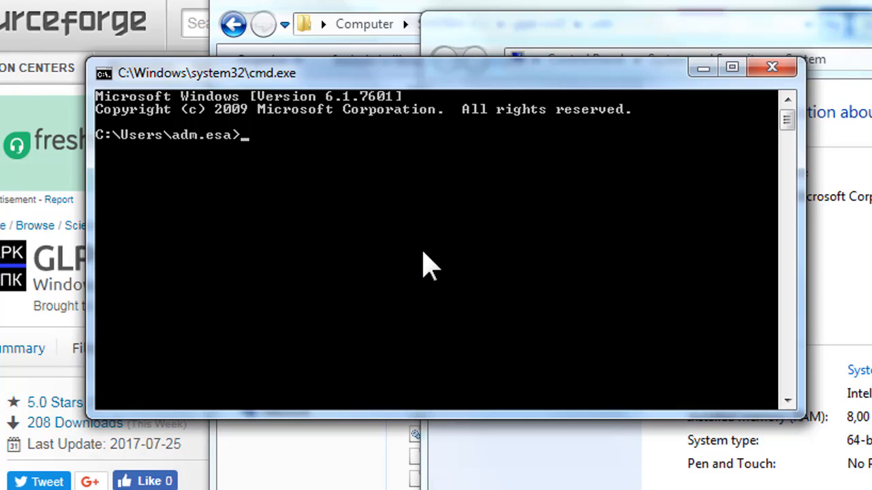
Step: Run glpsol in Command Prompt to check it reports GLPK v4.63
text(glp)
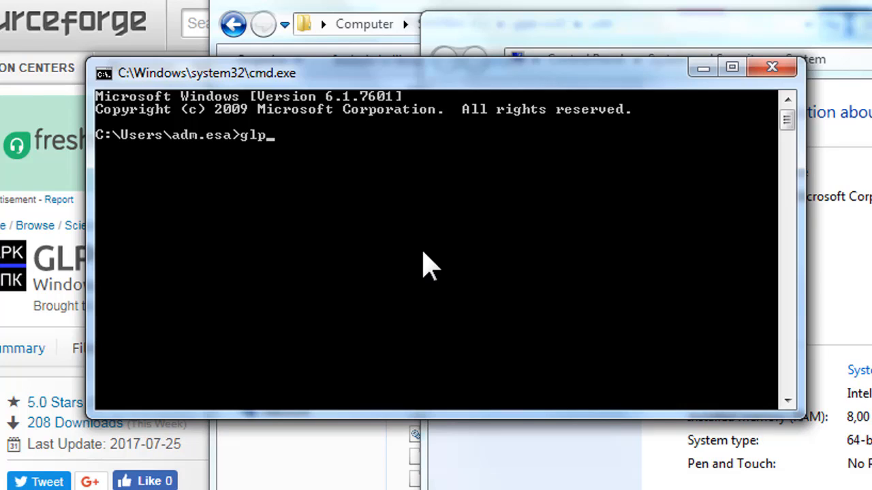
text(sol)
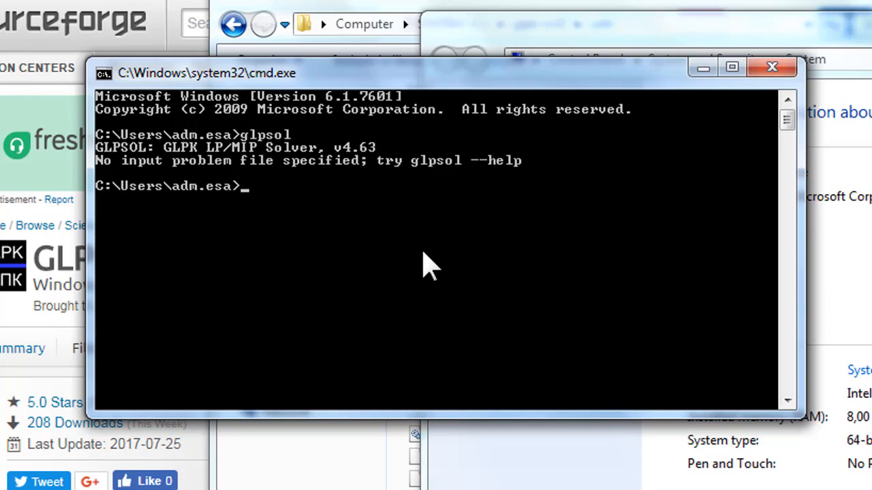
mouse_move(126, 208)
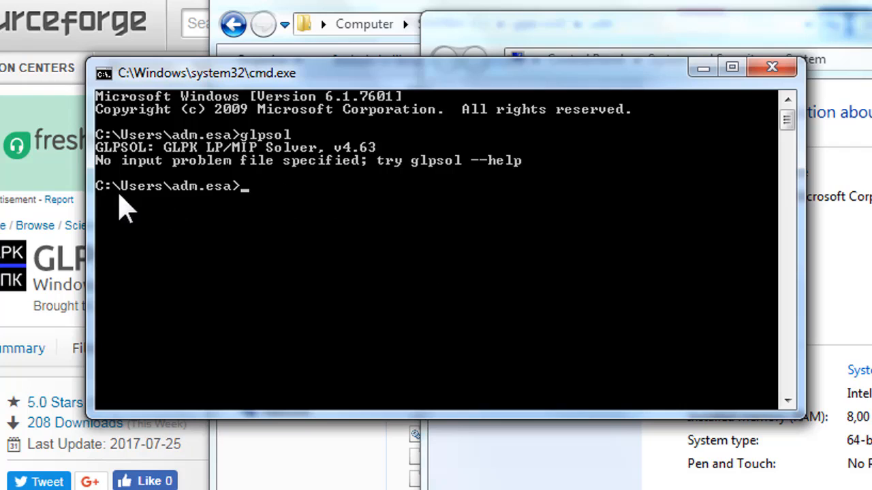
mouse_move(215, 174)
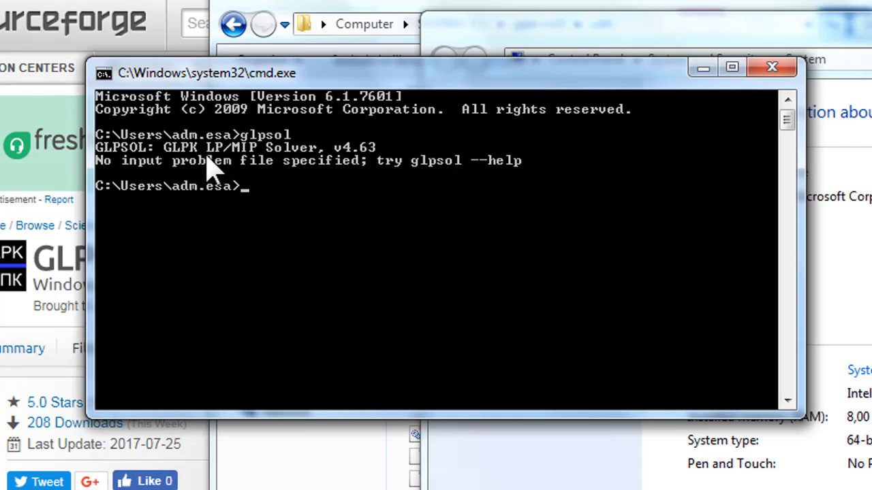
mouse_move(330, 167)
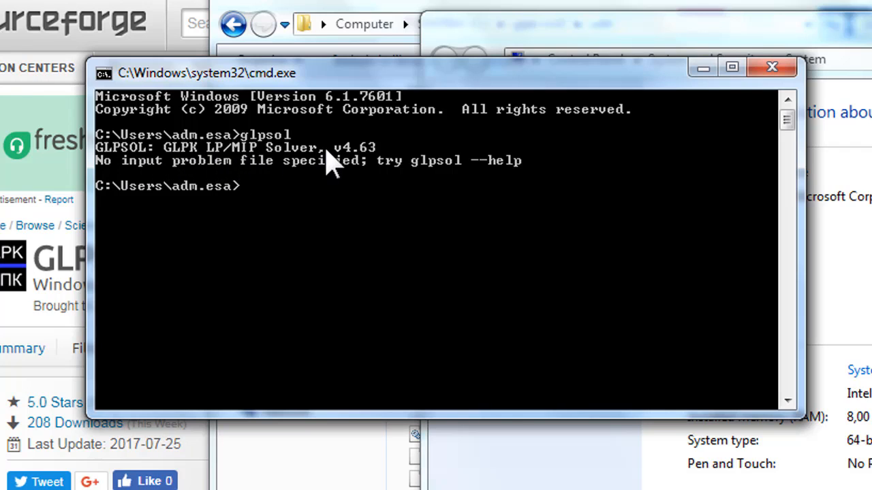
mouse_move(137, 194)
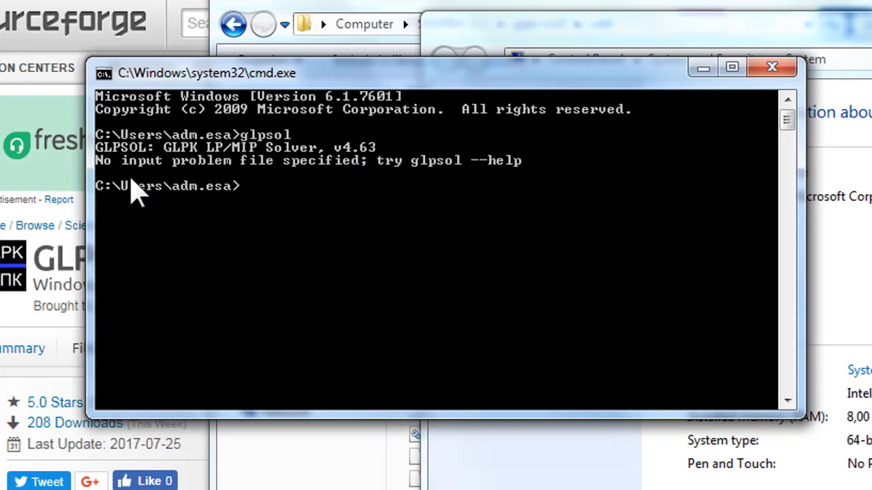
mouse_move(354, 184)
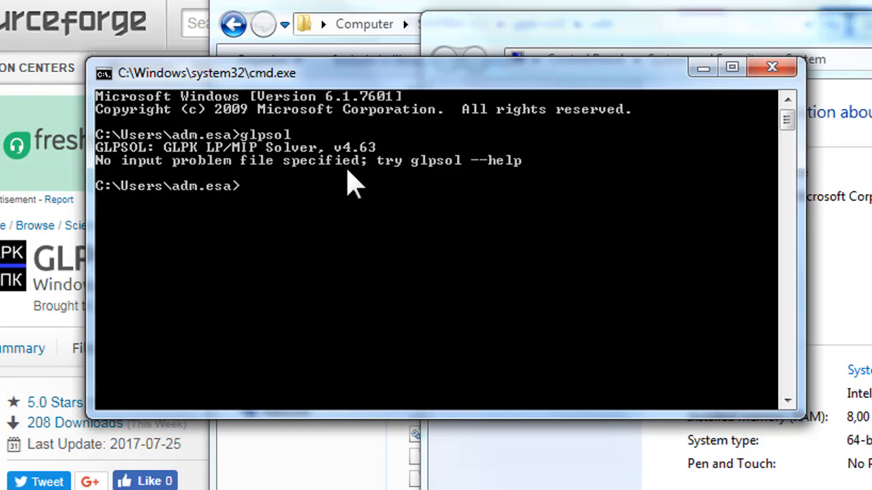
mouse_move(480, 180)
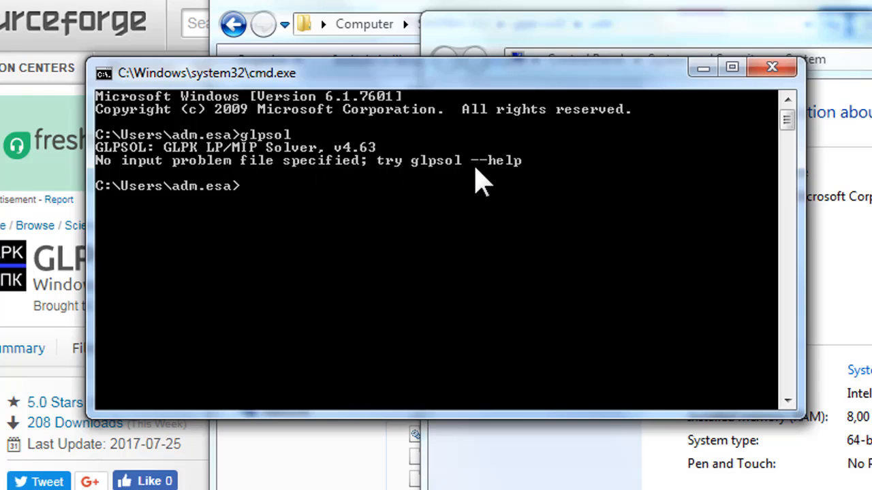
mouse_move(538, 306)
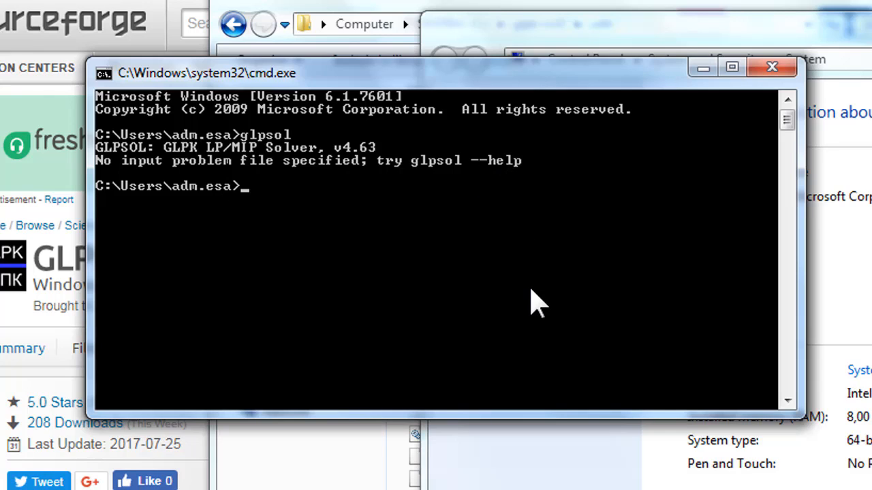